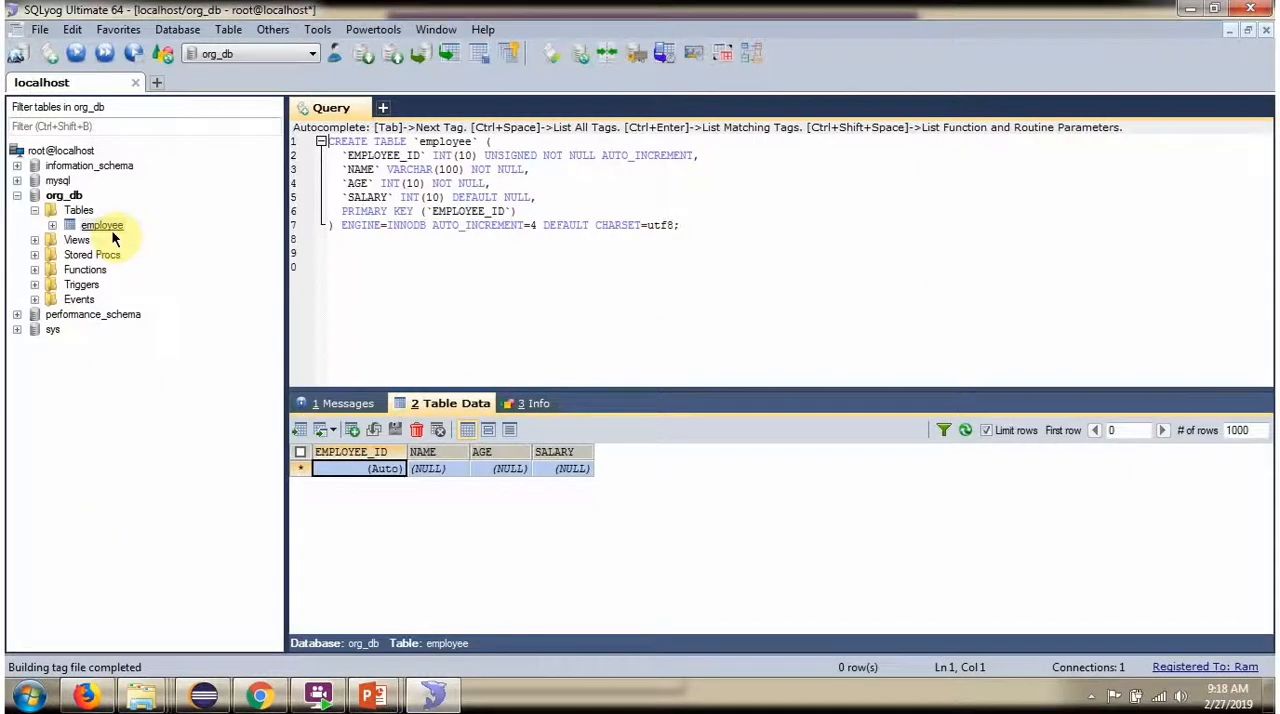
Present the SqlParameterSource slide, then bring Eclipse up showing the SpringDemo pom.xml
click(385, 468)
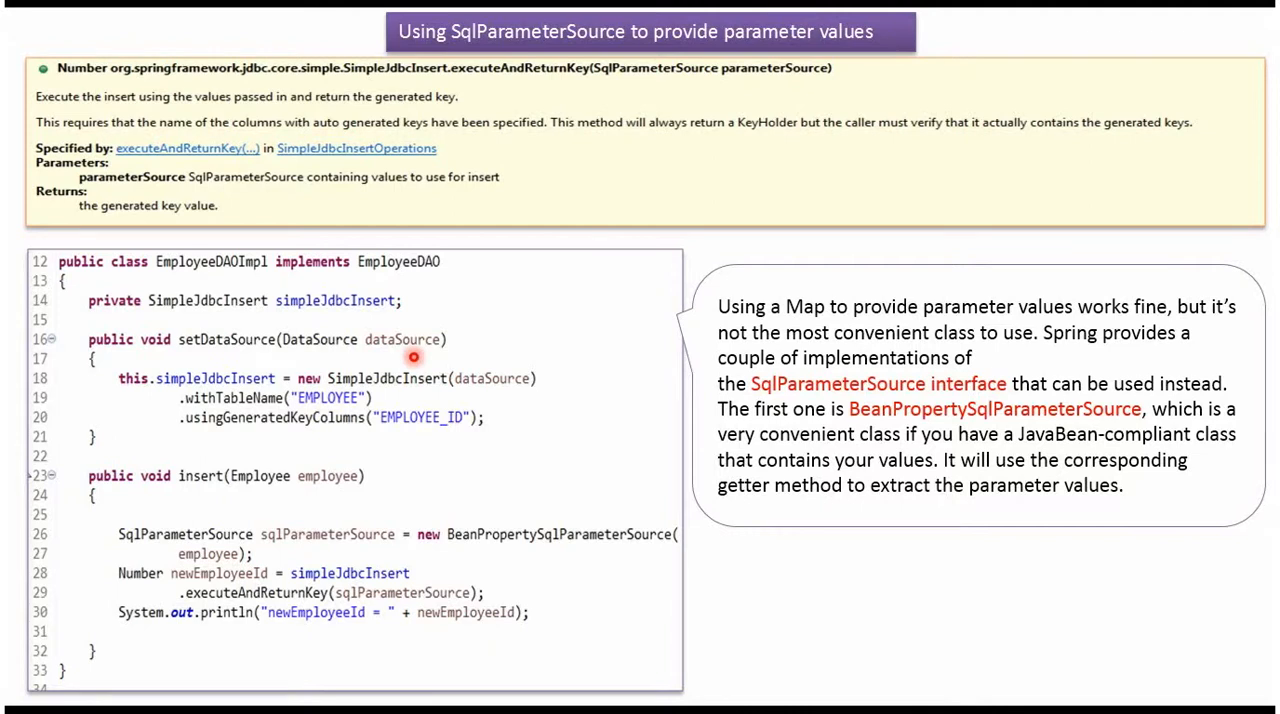
mouse_move(494, 386)
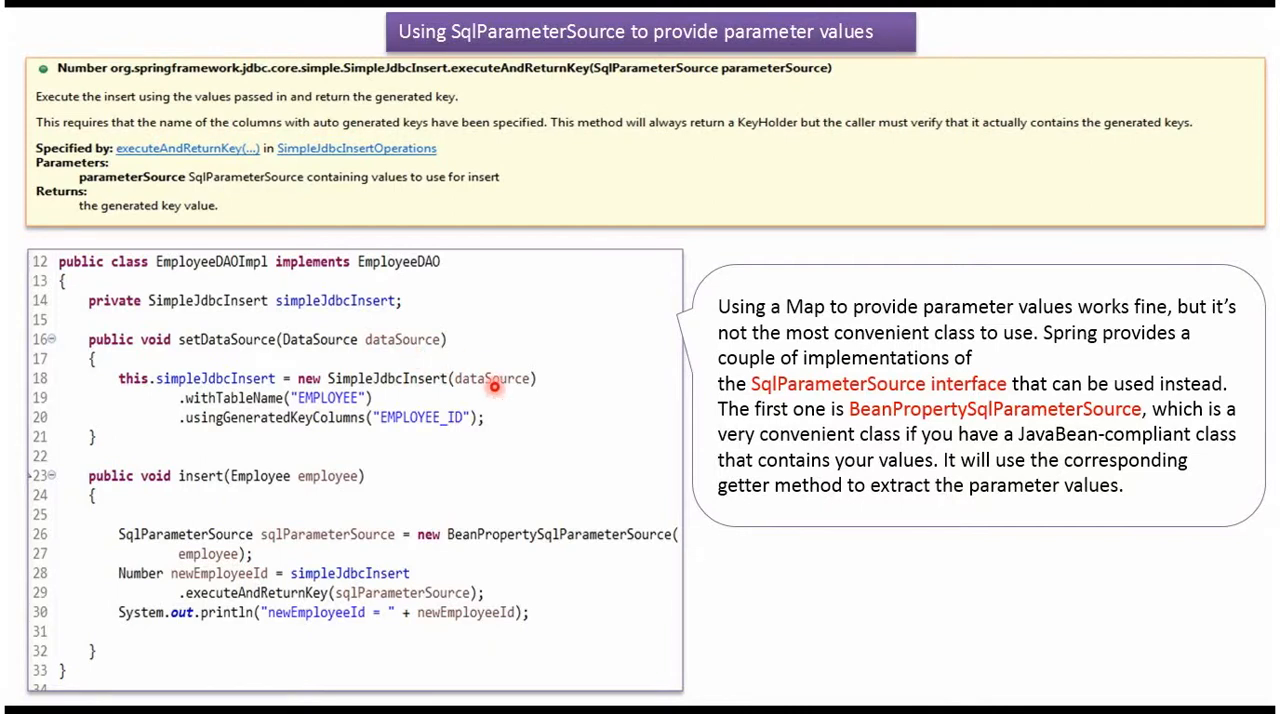
mouse_move(257, 367)
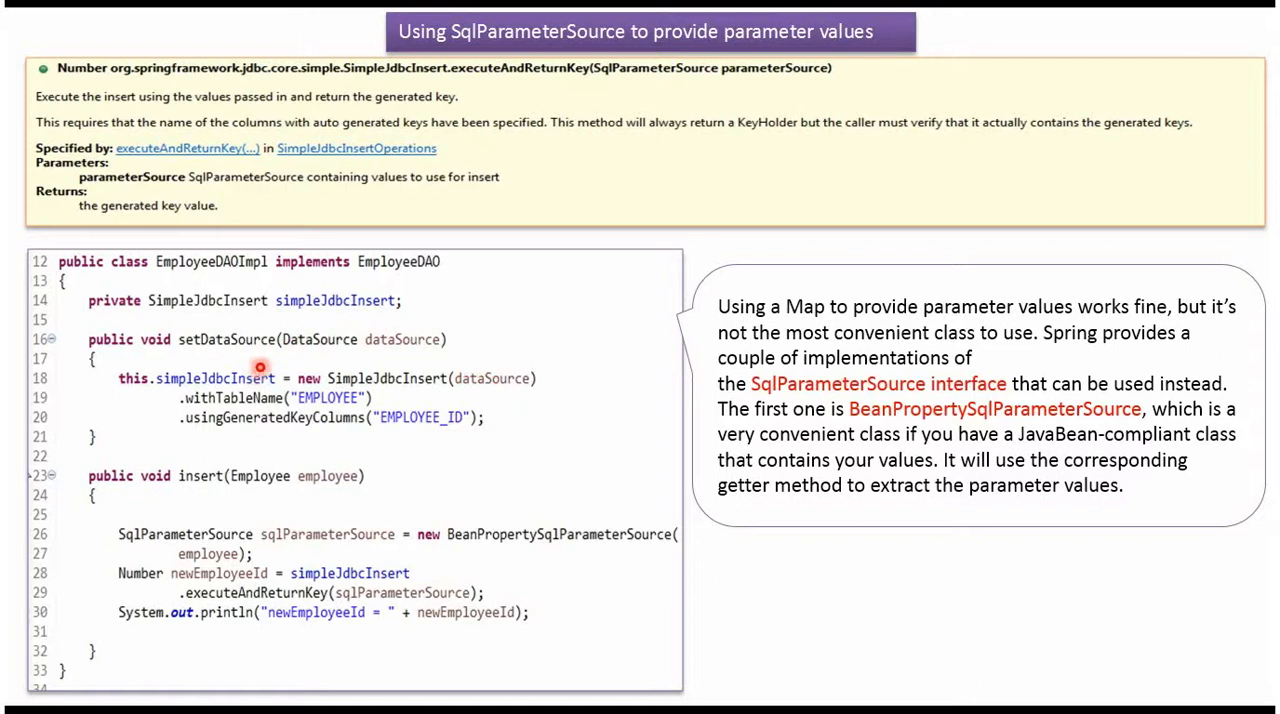
mouse_move(410, 439)
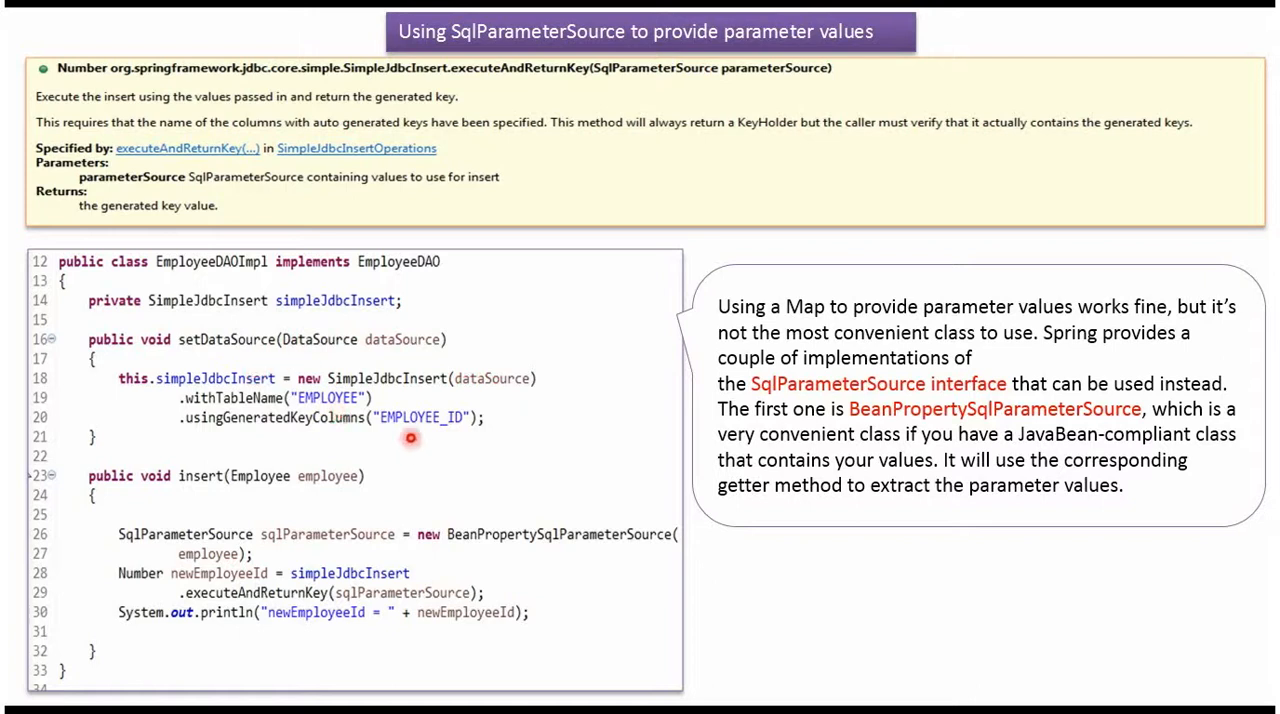
mouse_move(446, 429)
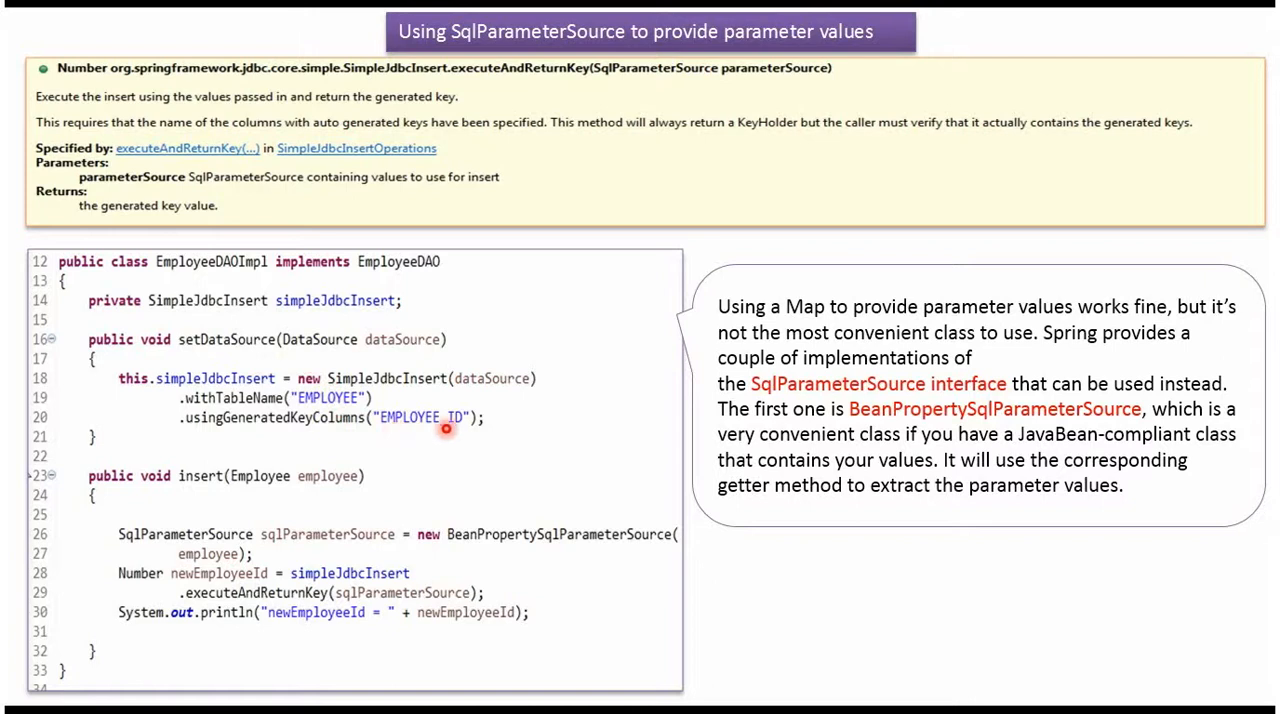
mouse_move(284, 433)
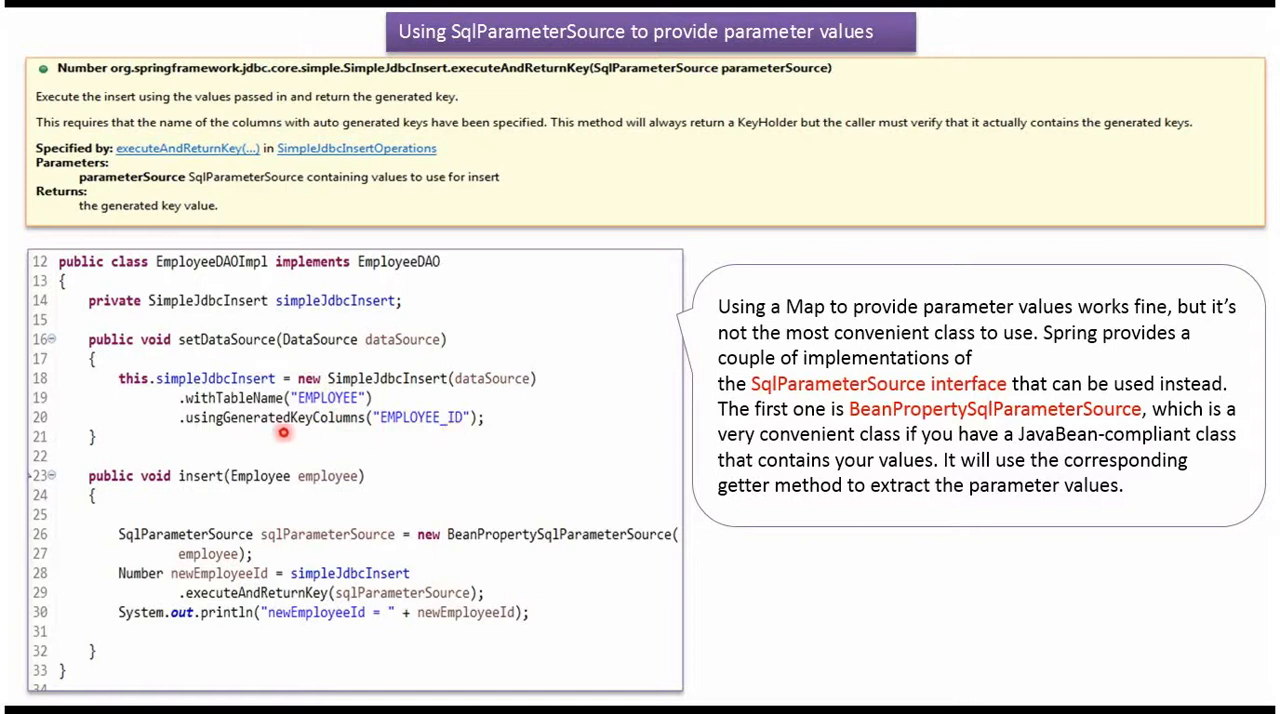
mouse_move(213, 492)
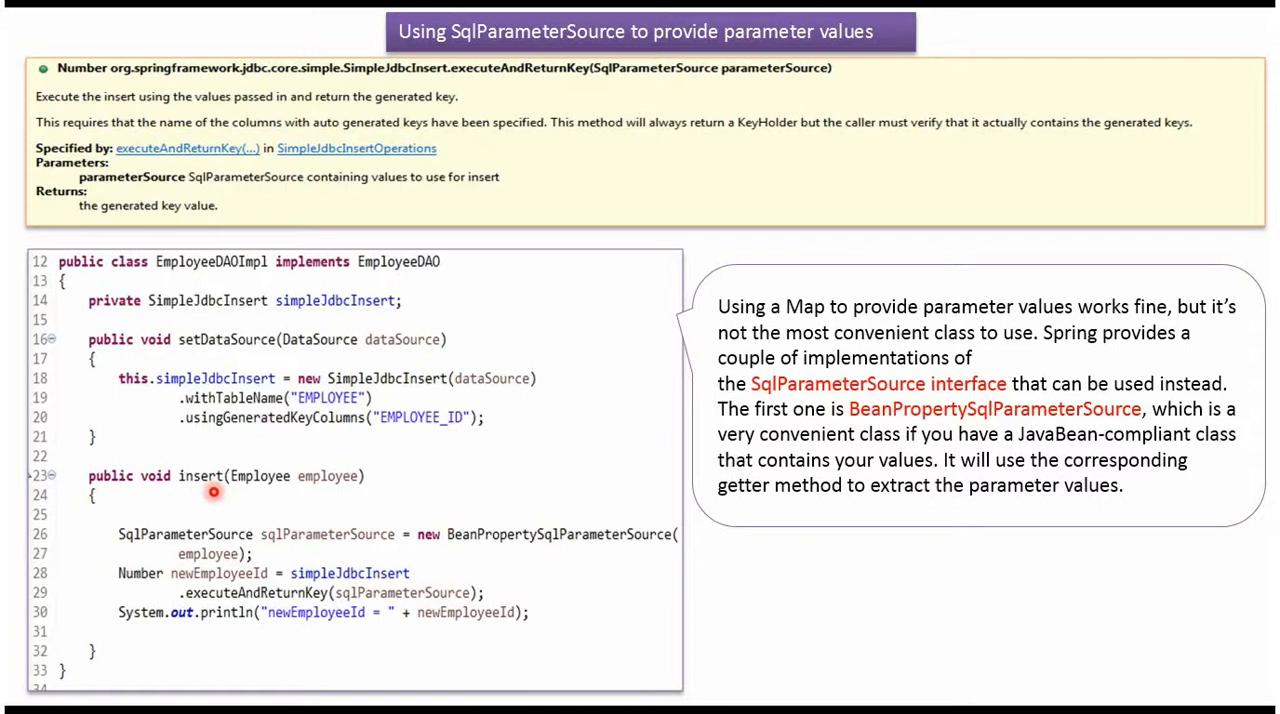
mouse_move(305, 495)
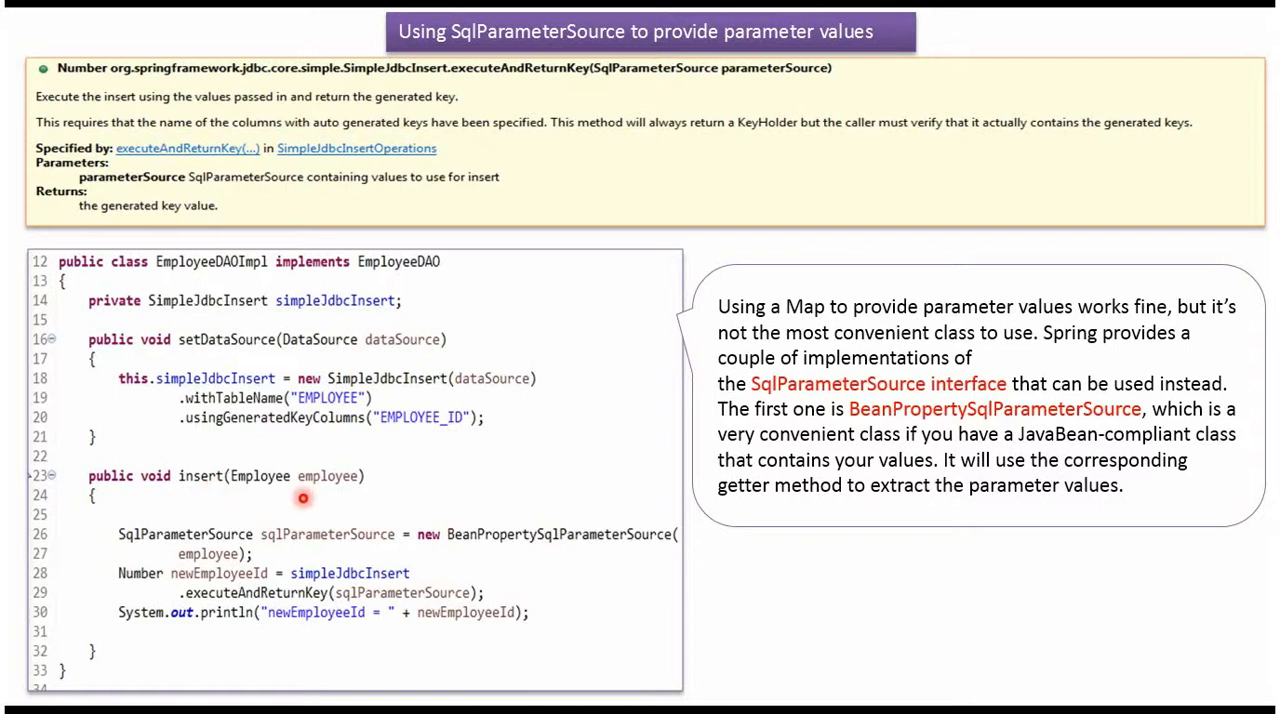
mouse_move(248, 554)
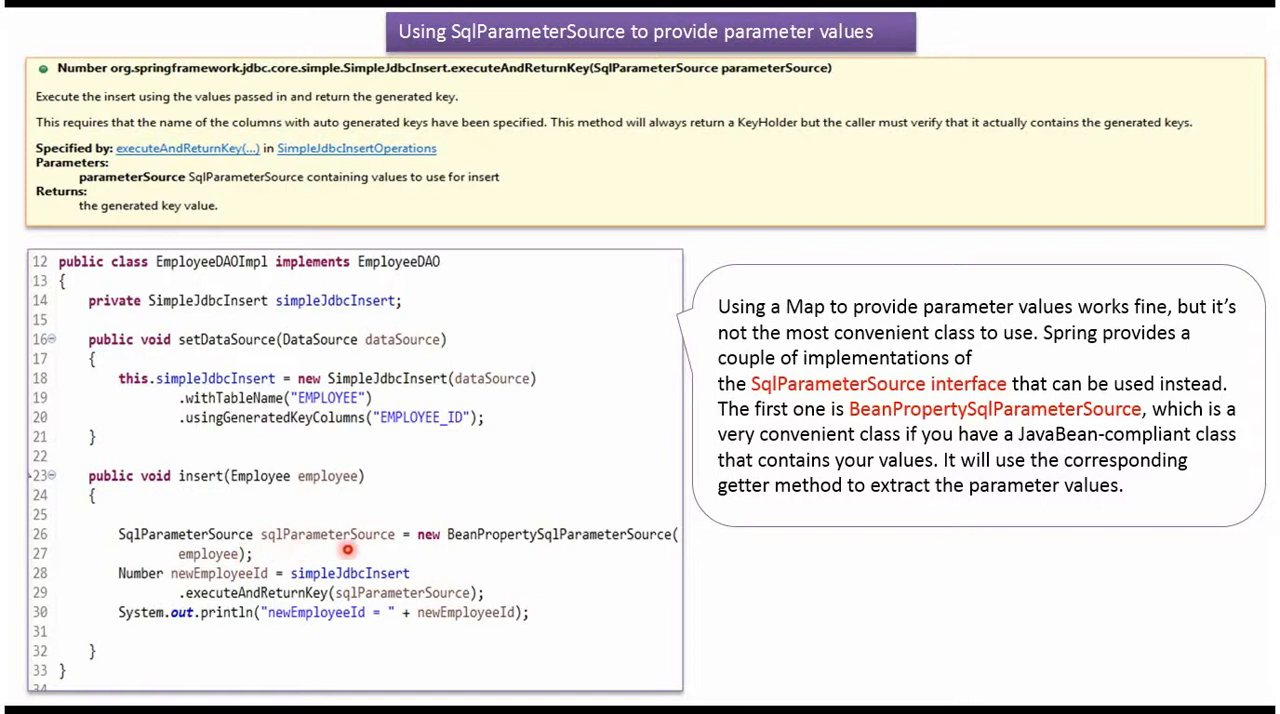
mouse_move(281, 598)
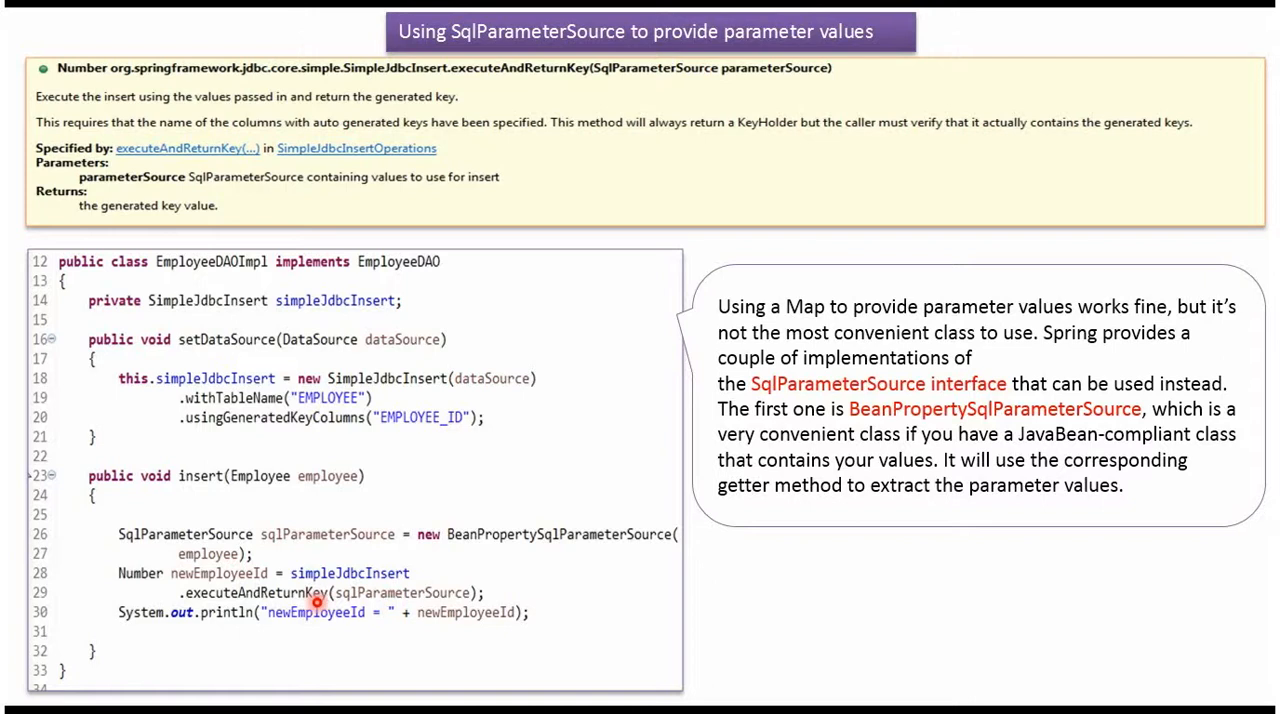
mouse_move(265, 580)
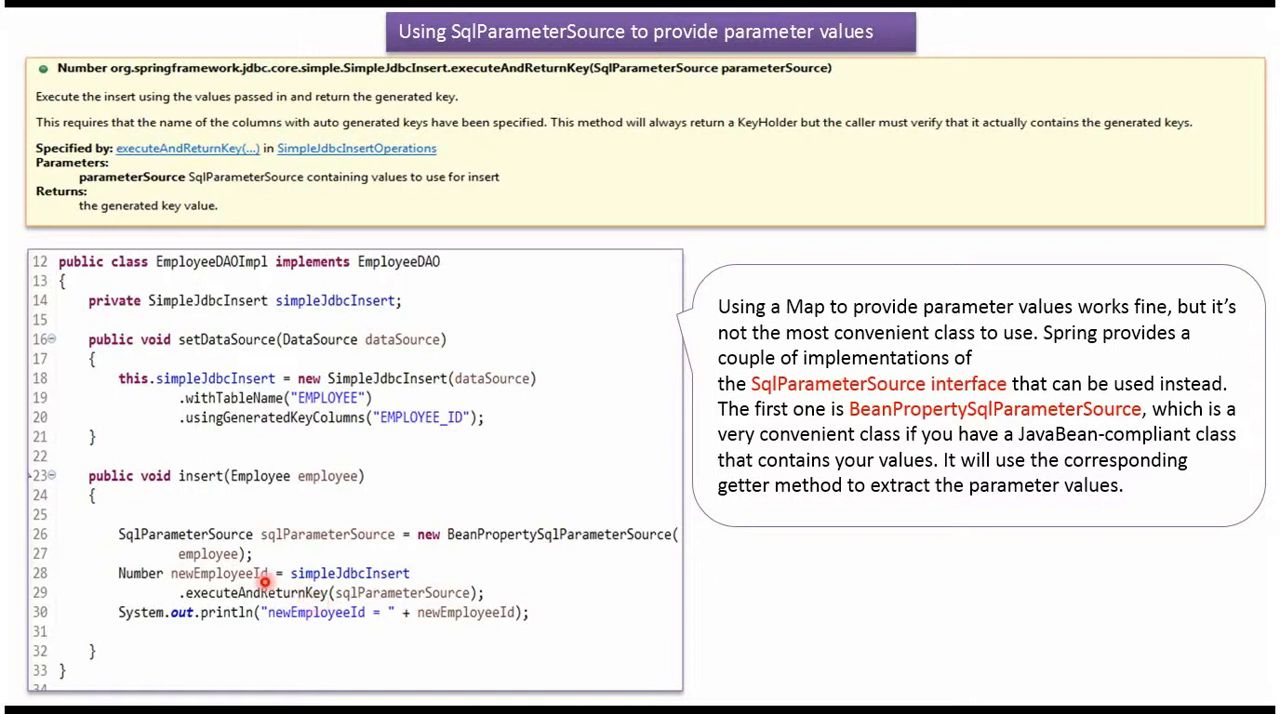
mouse_move(428, 628)
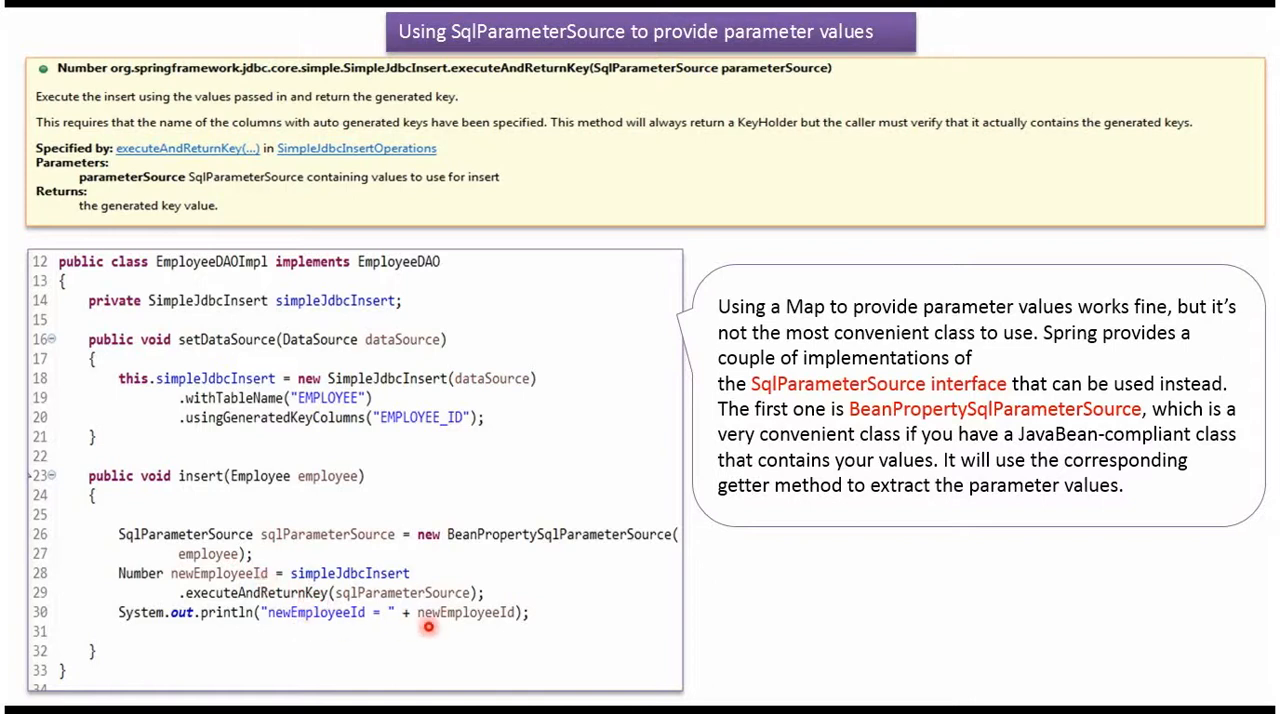
mouse_move(601, 85)
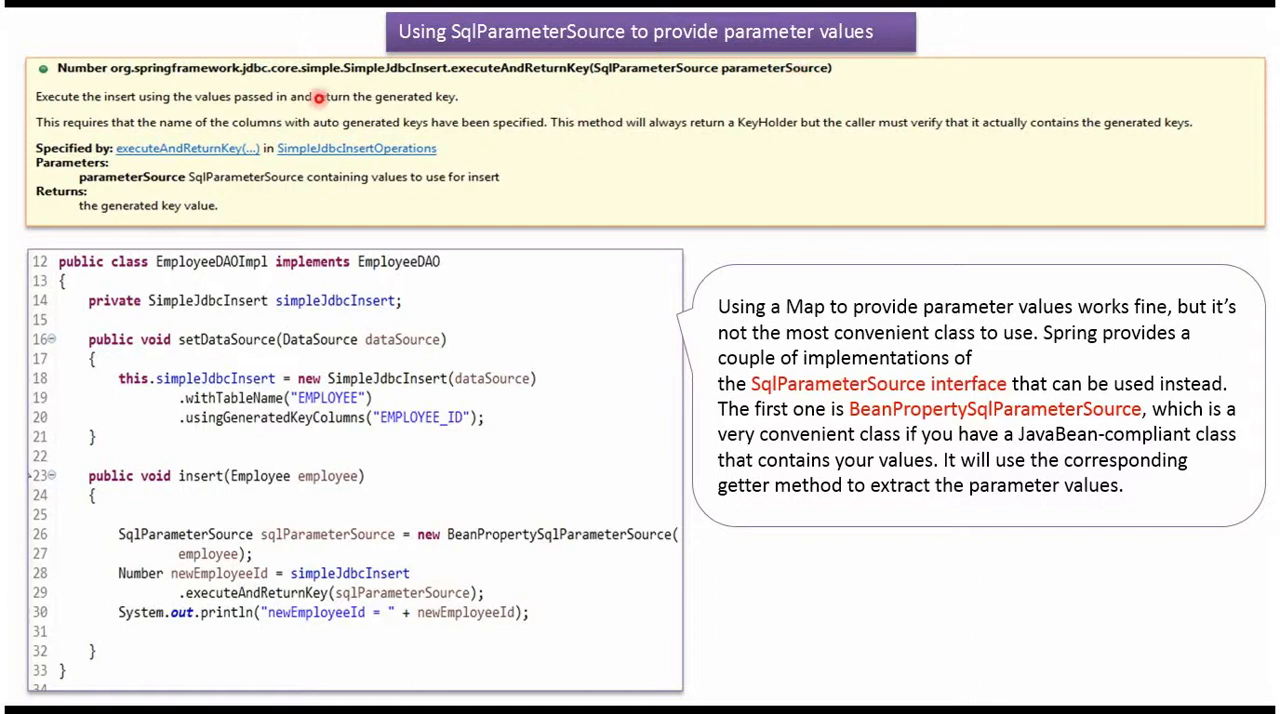
mouse_move(357, 110)
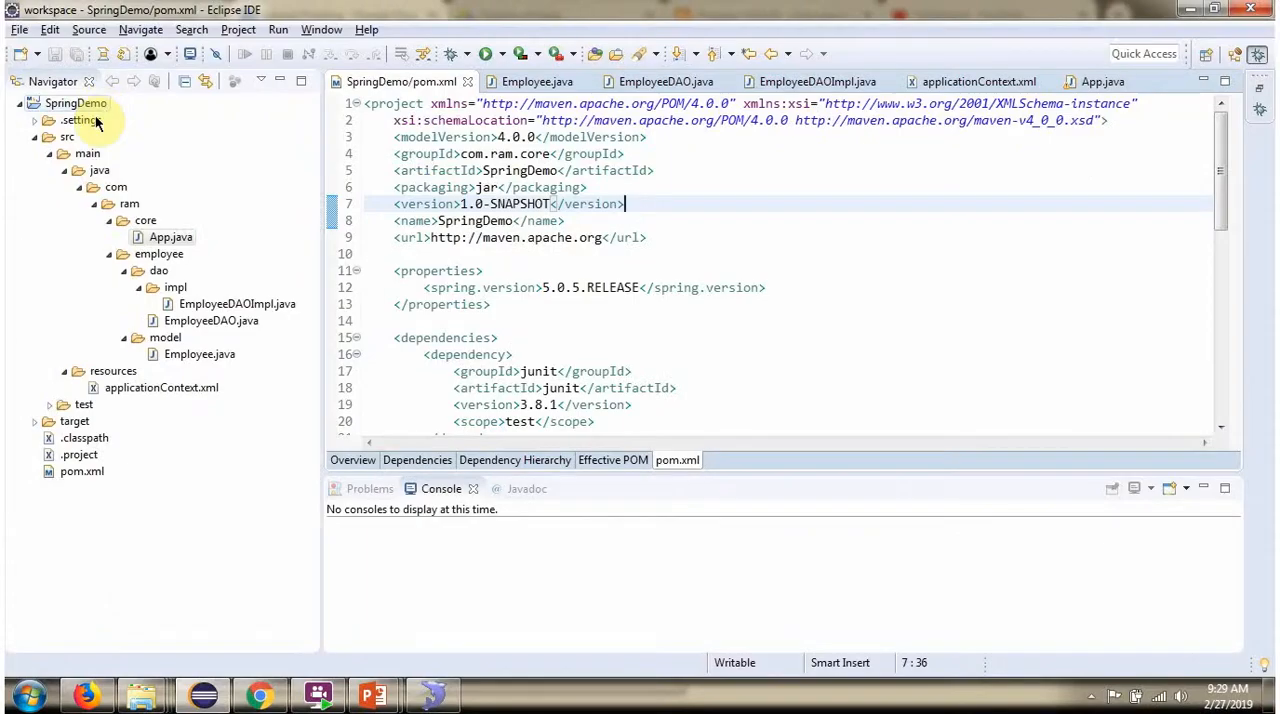
Maximize the pom.xml editor and scroll to the spring-core, context and jdbc dependencies
click(237, 304)
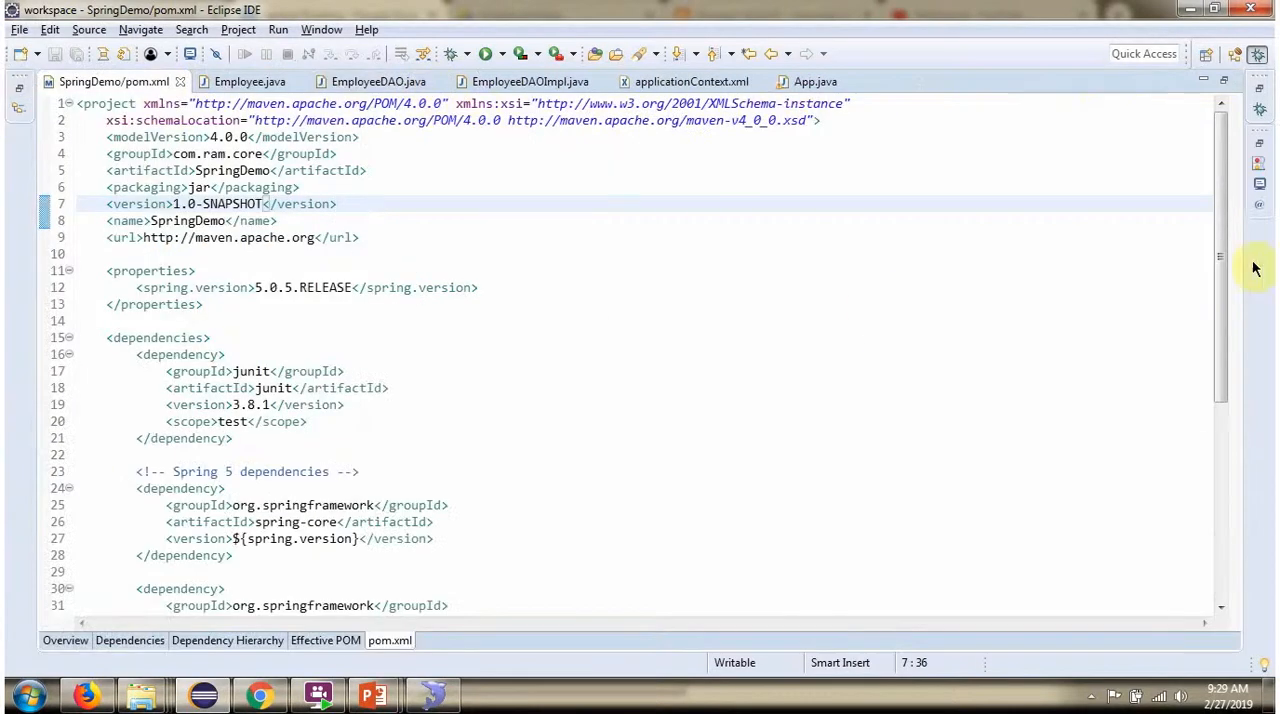
scroll(down, 3)
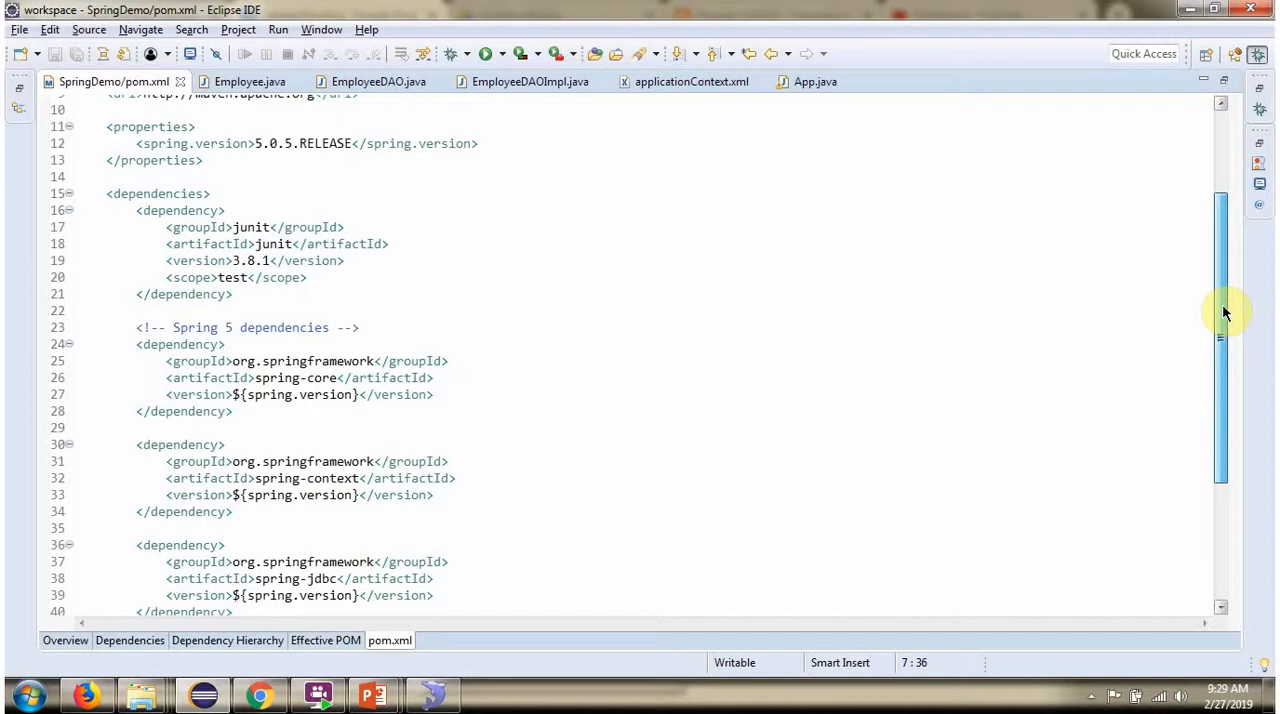
scroll(down, 3)
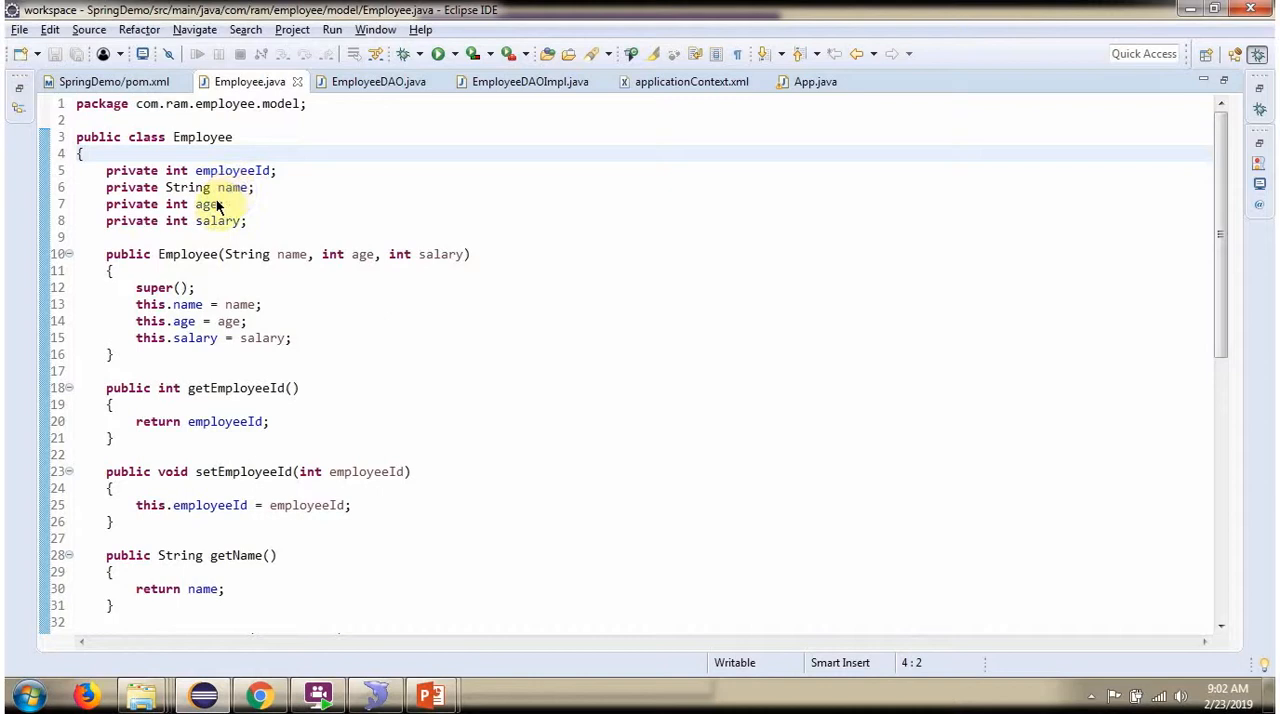
mouse_move(1093, 270)
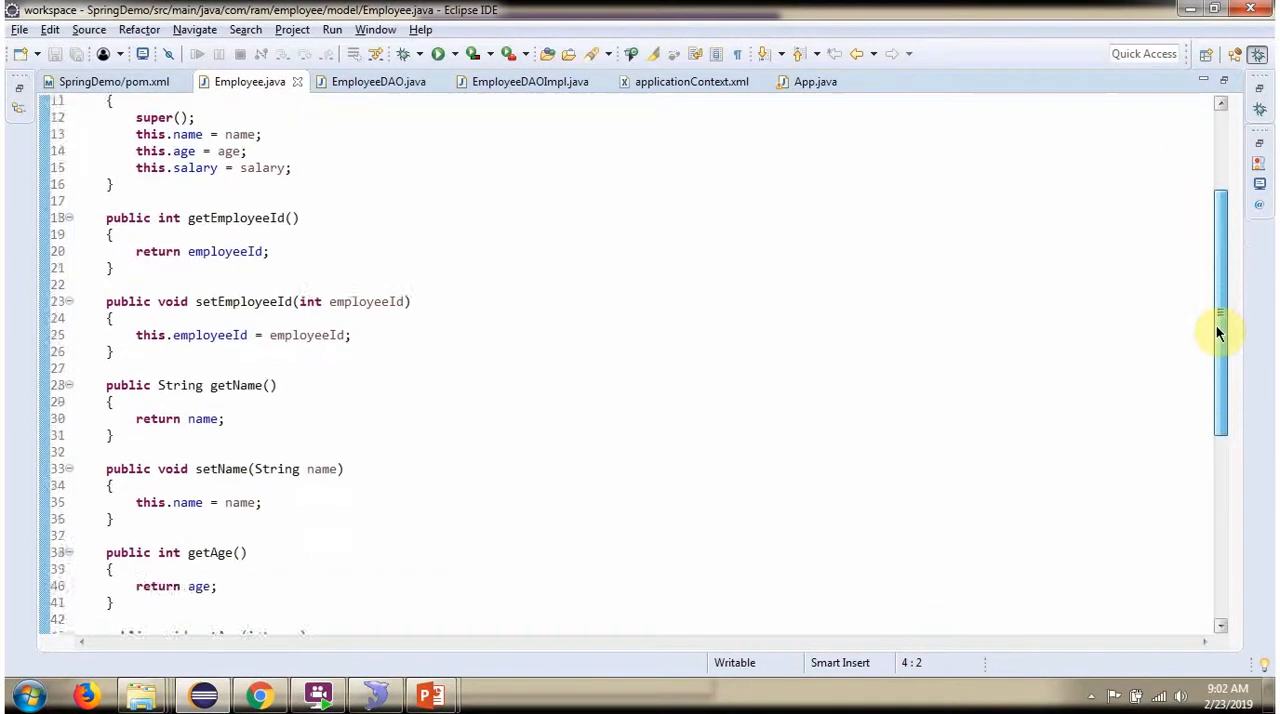
Review the EmployeeDAO interface and its SimpleJdbcInsert-based EmployeeDAOImpl insert method
scroll(down, 3)
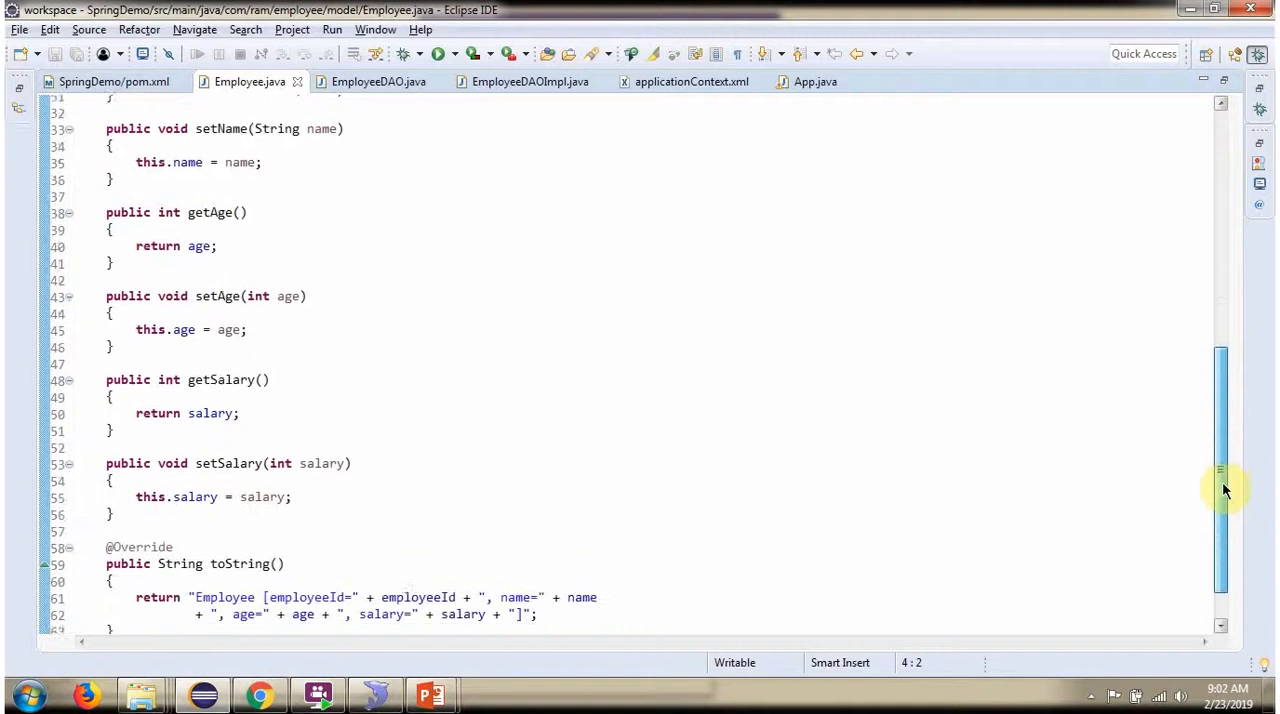
click(378, 81)
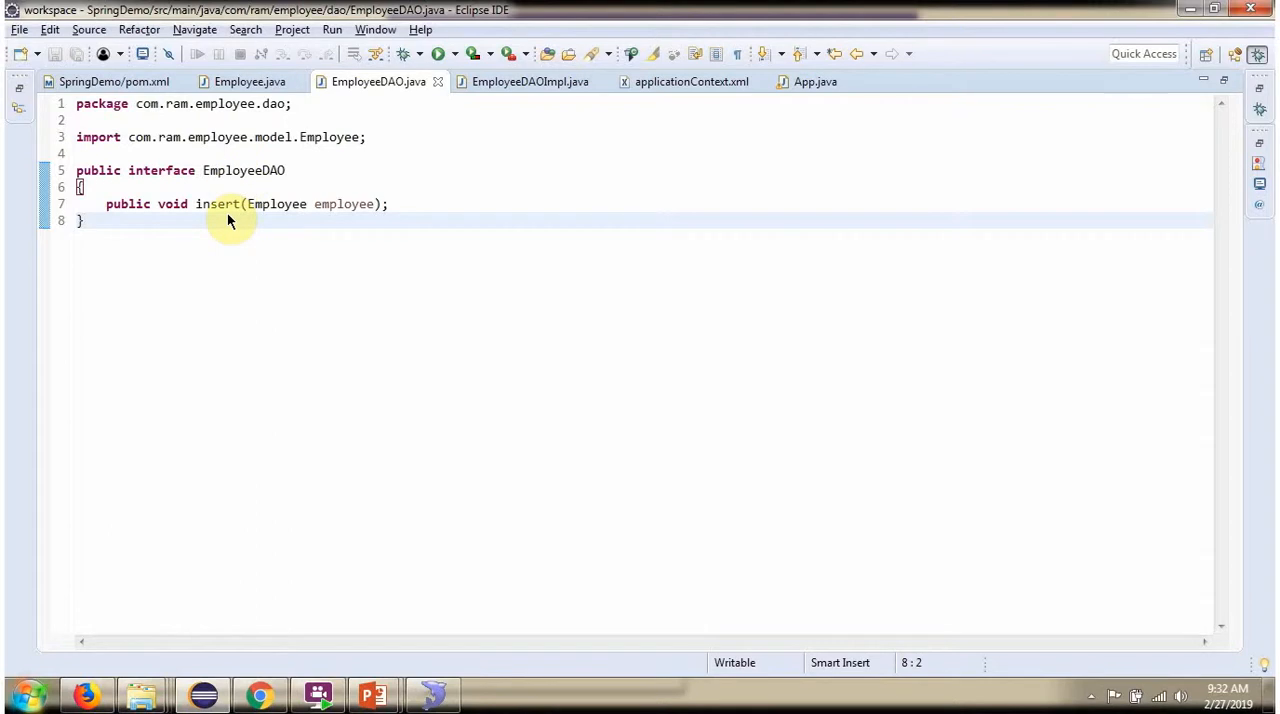
mouse_move(334, 210)
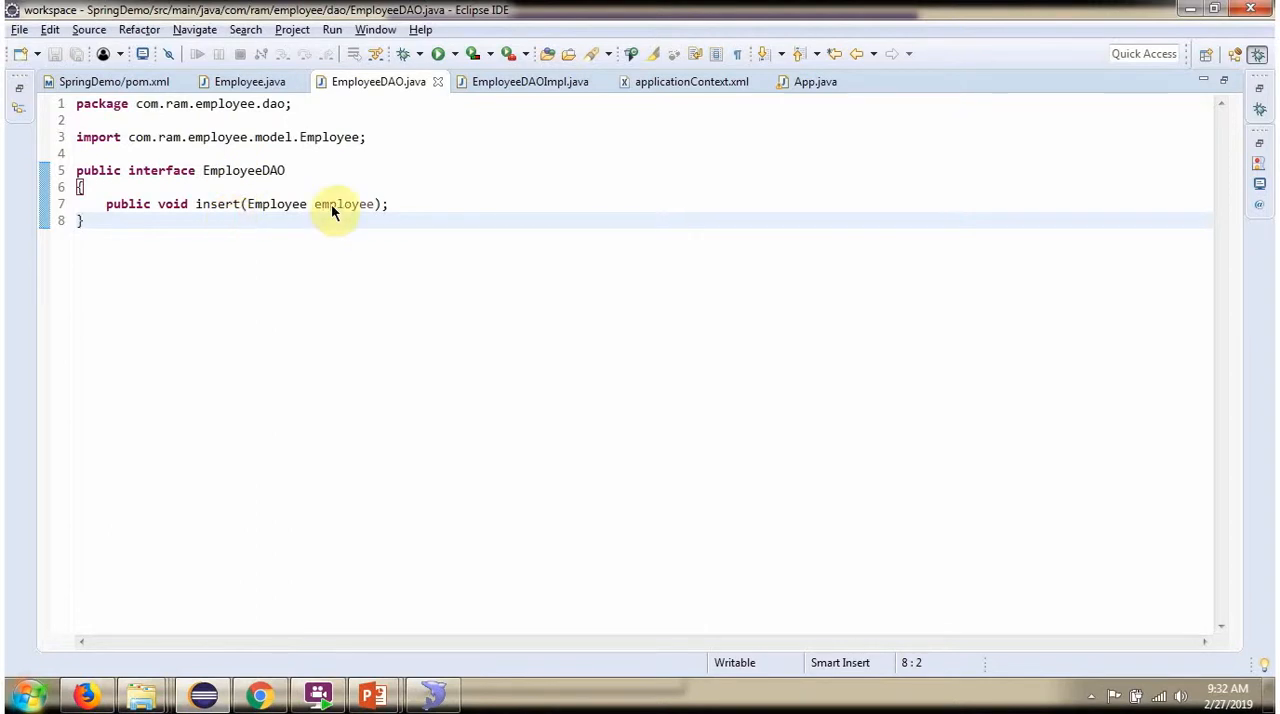
mouse_move(340, 207)
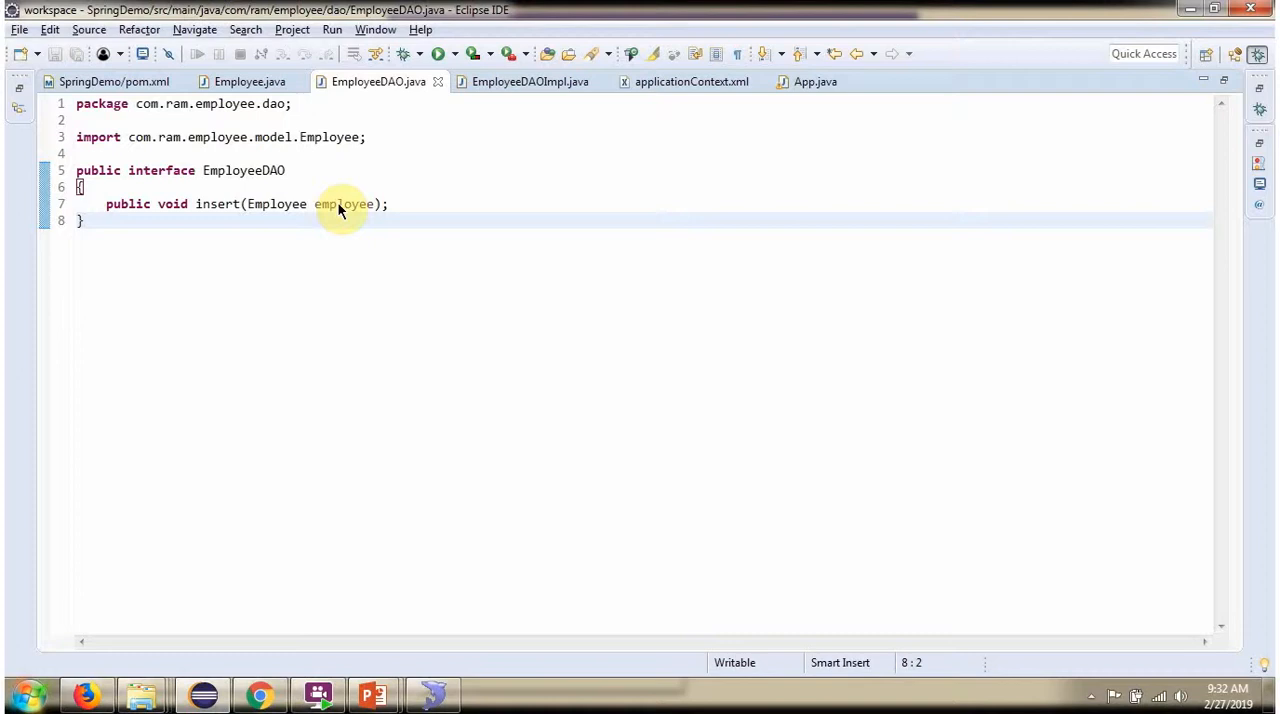
click(530, 81)
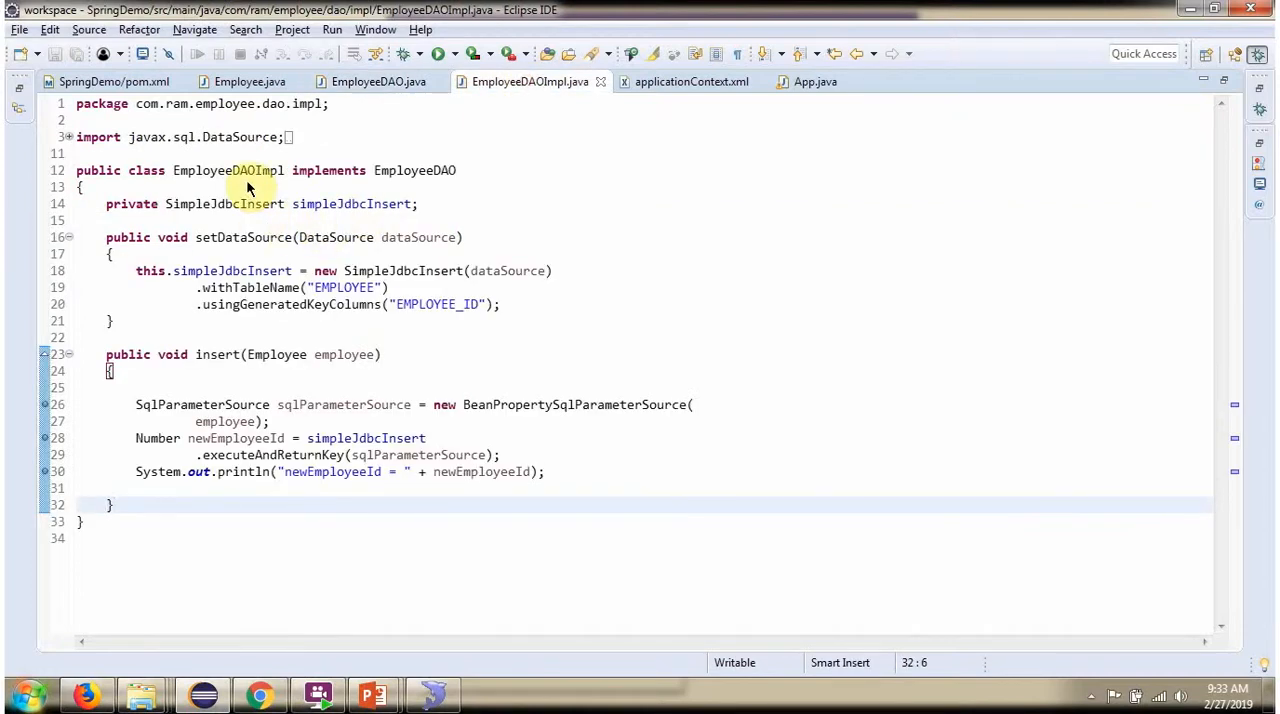
mouse_move(328, 184)
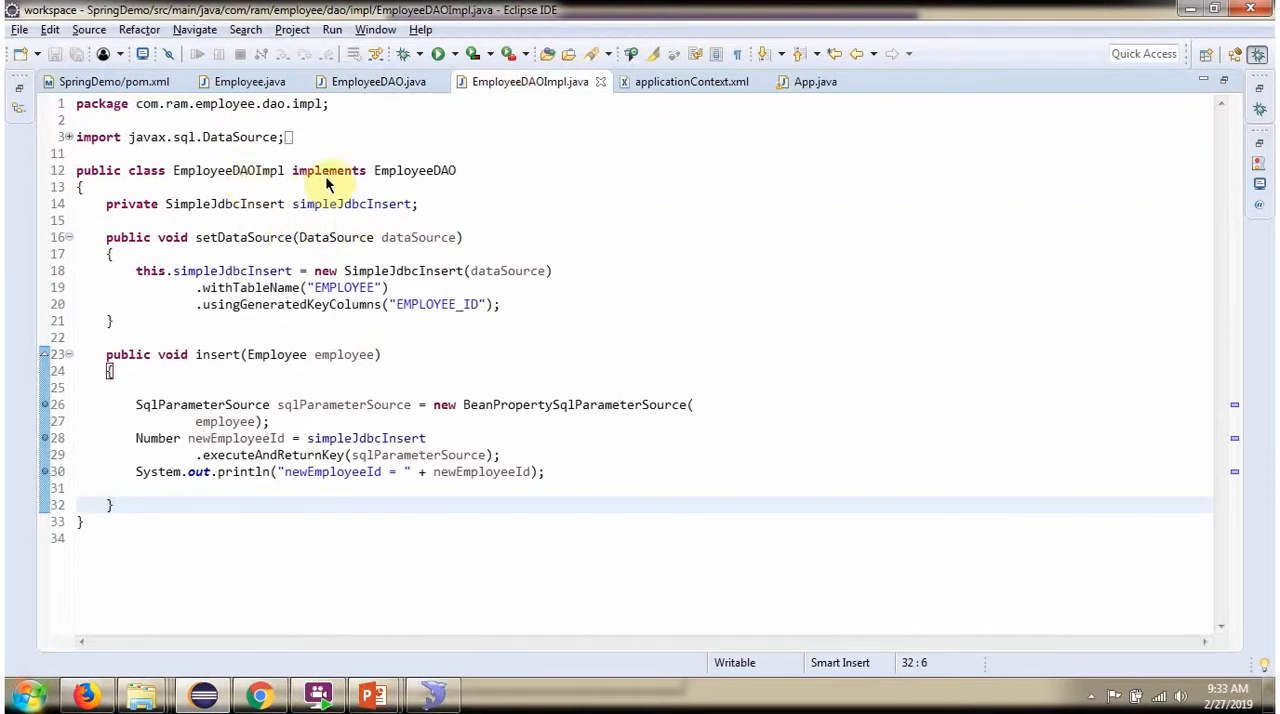
mouse_move(410, 178)
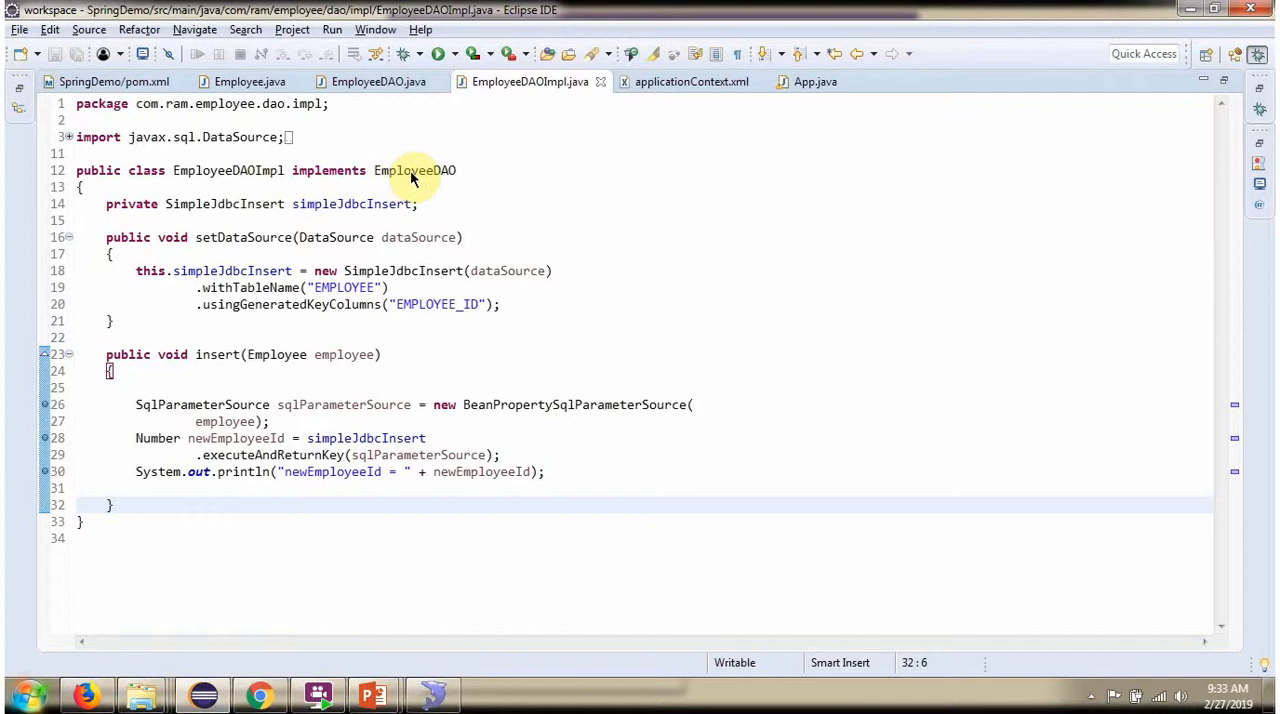
mouse_move(235, 365)
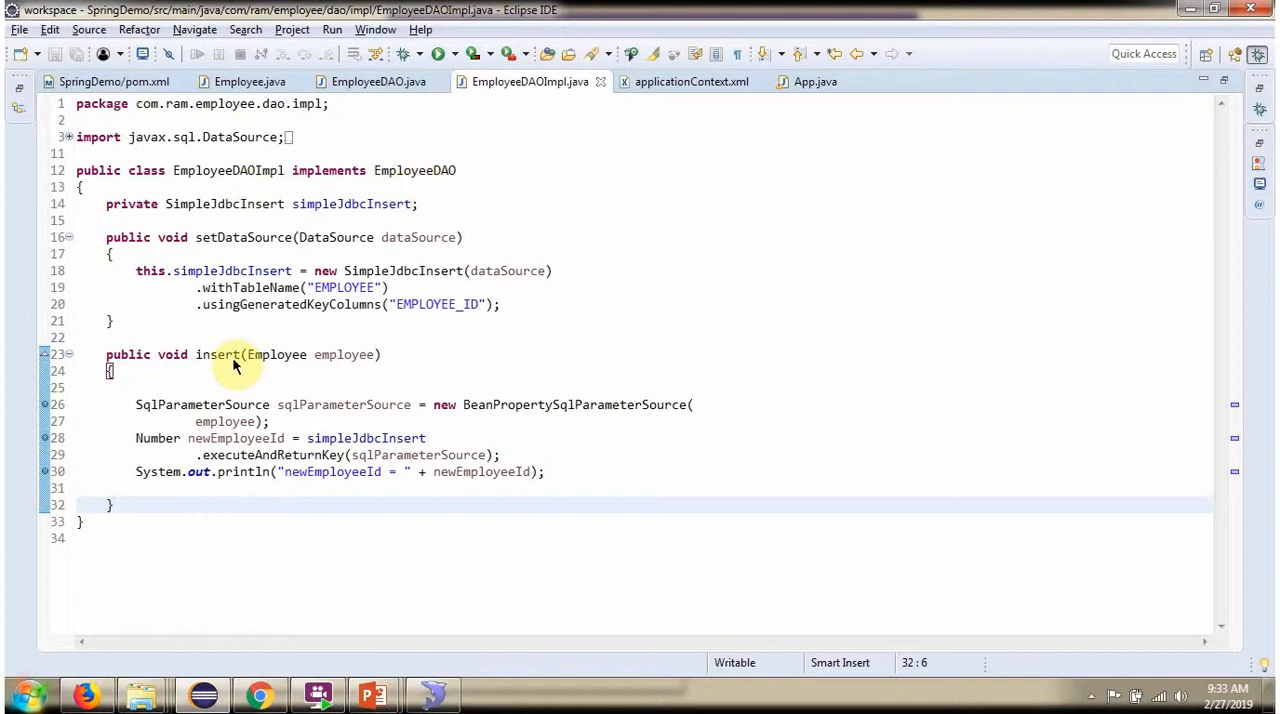
mouse_move(230, 458)
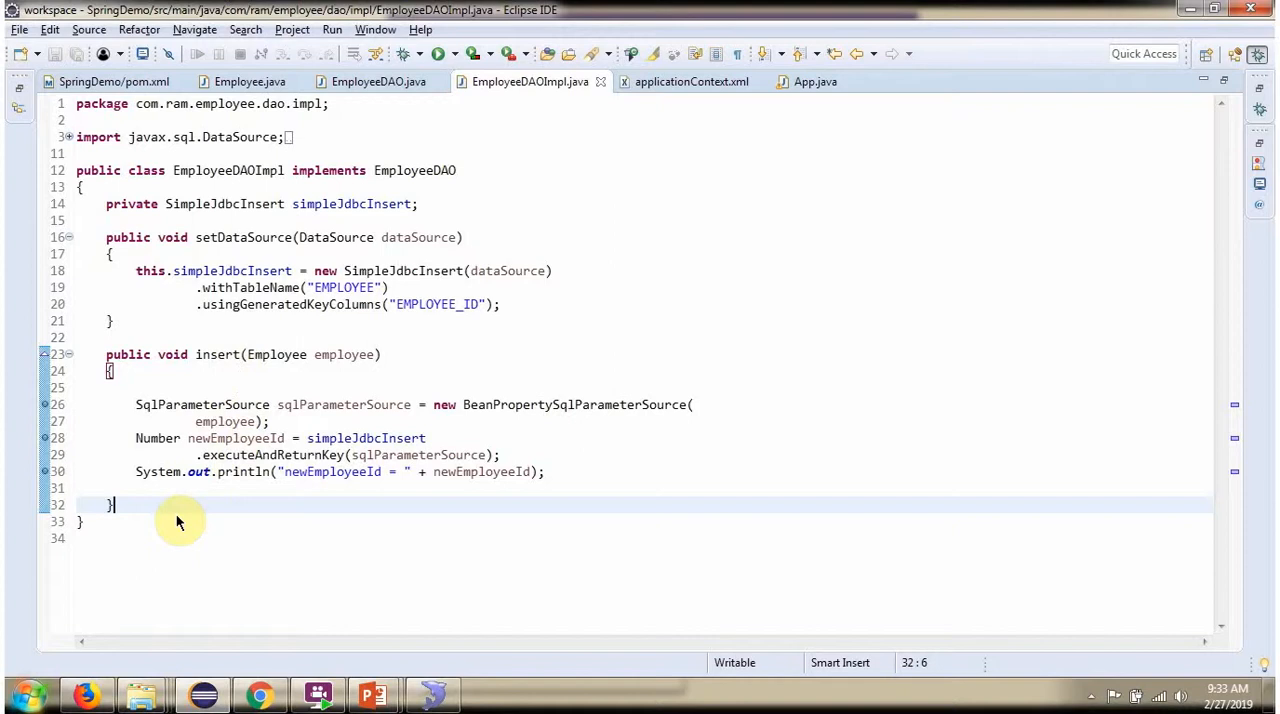
click(690, 81)
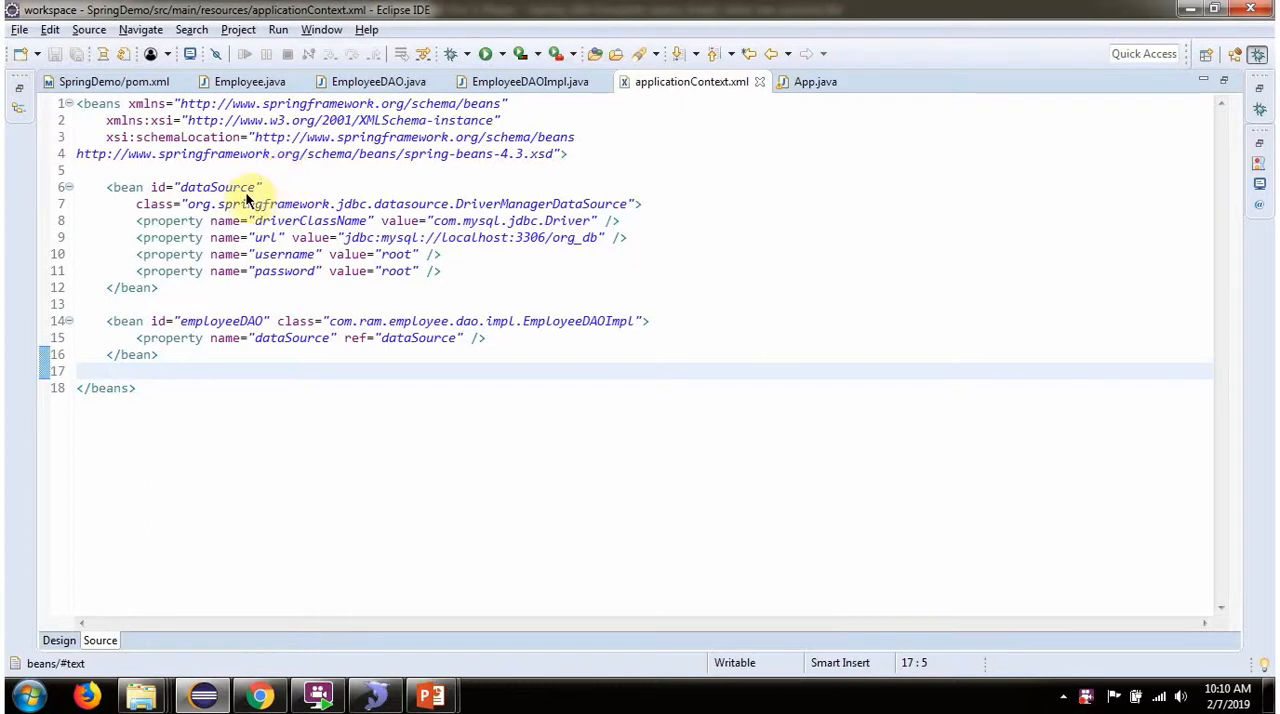
mouse_move(218, 187)
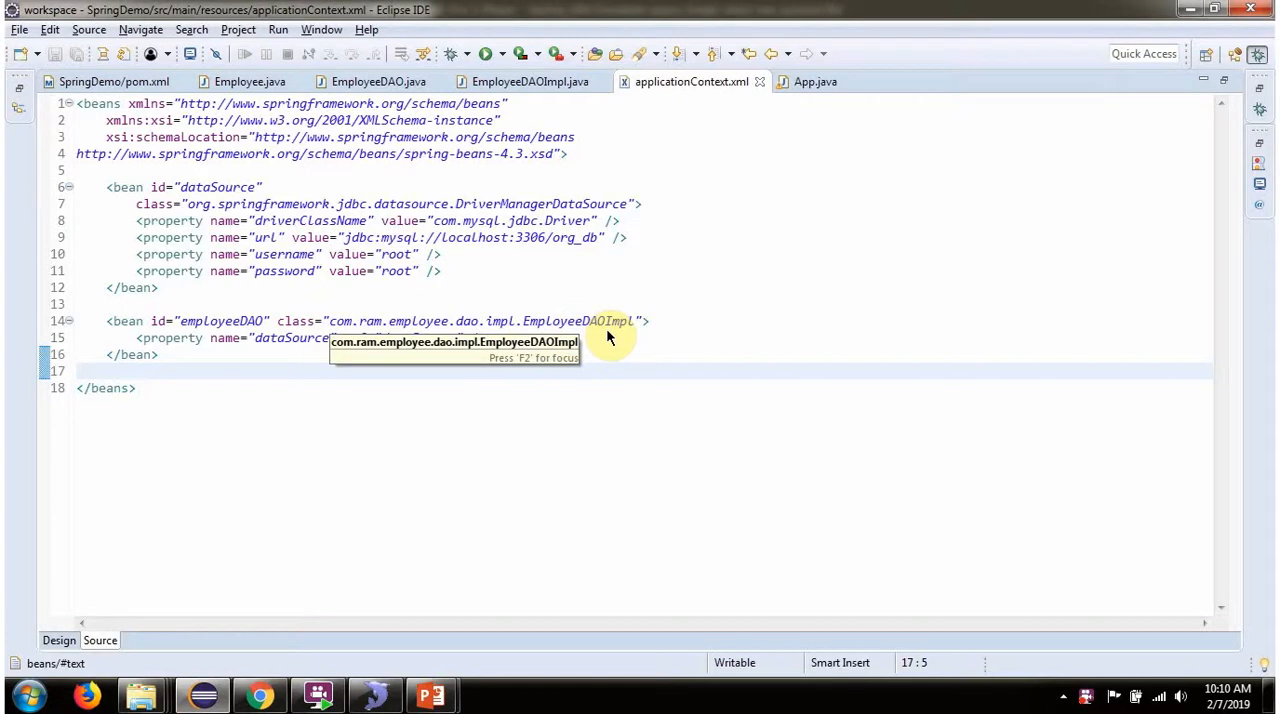
Review the dataSource and employeeDAO bean definitions in applicationContext.xml
click(814, 81)
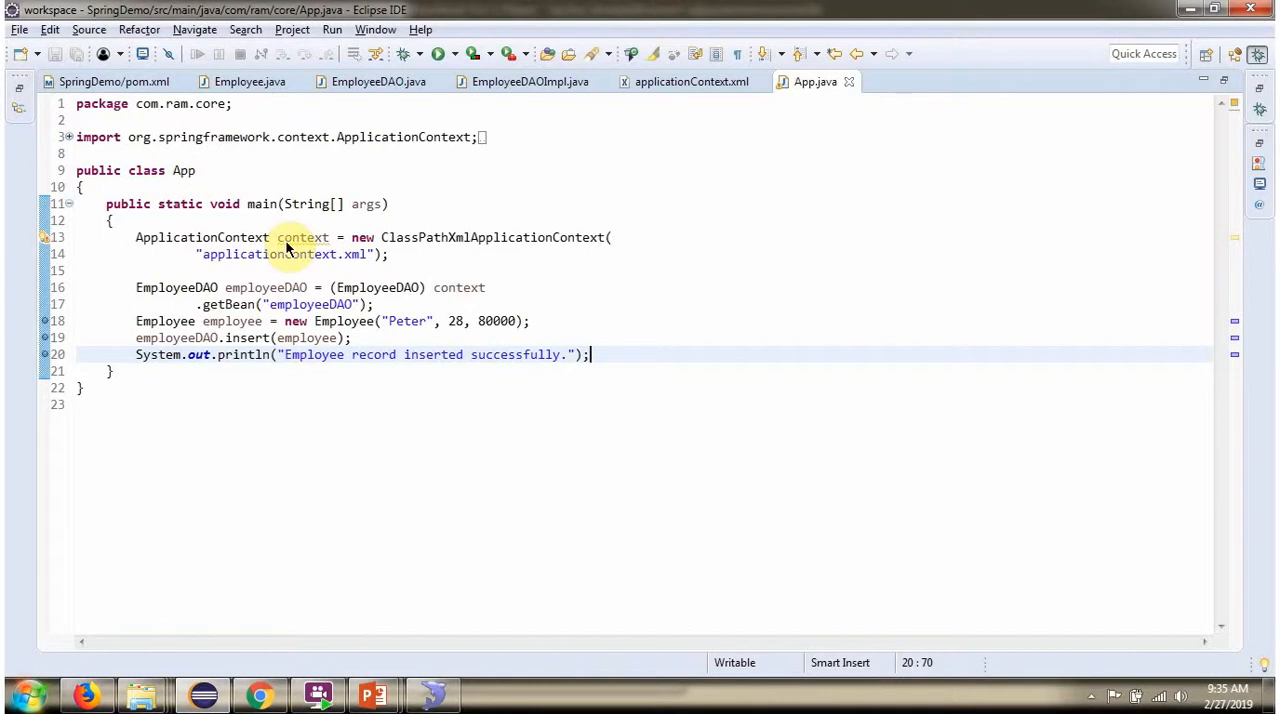
mouse_move(272, 268)
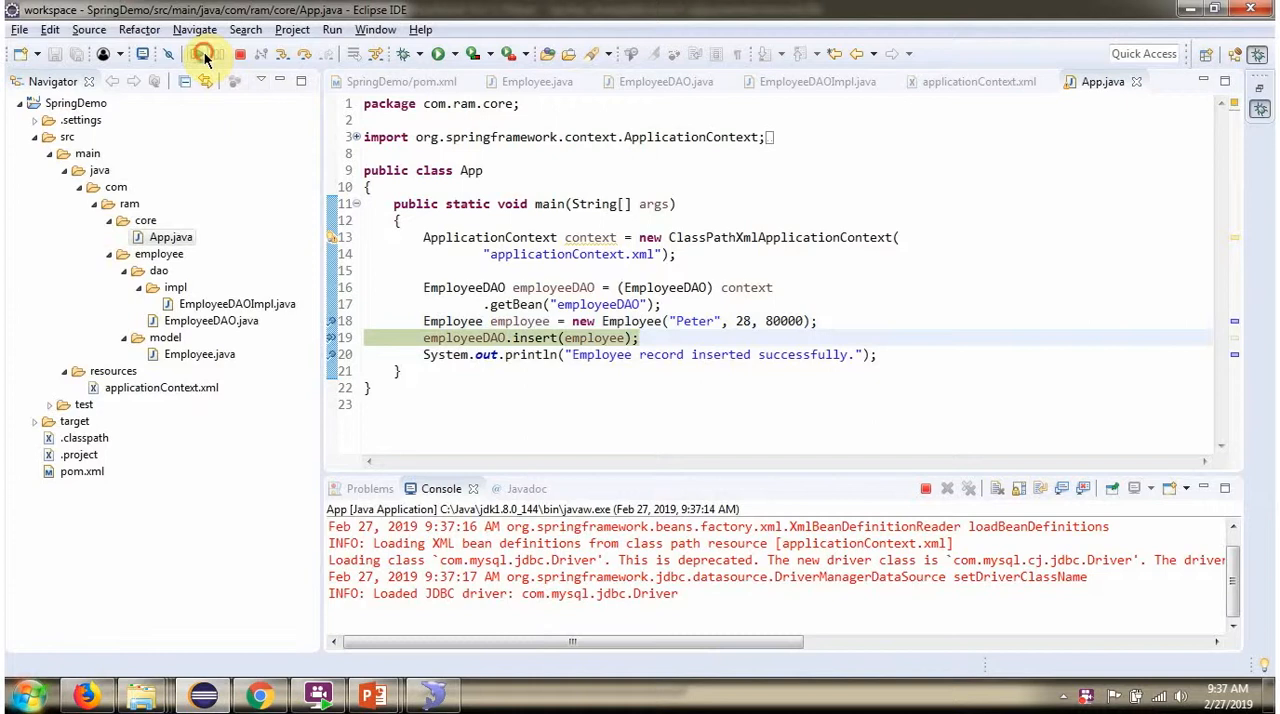
Debug App.java into EmployeeDAOImpl.insert(), then resume until newEmployeeId = 21 prints
click(816, 81)
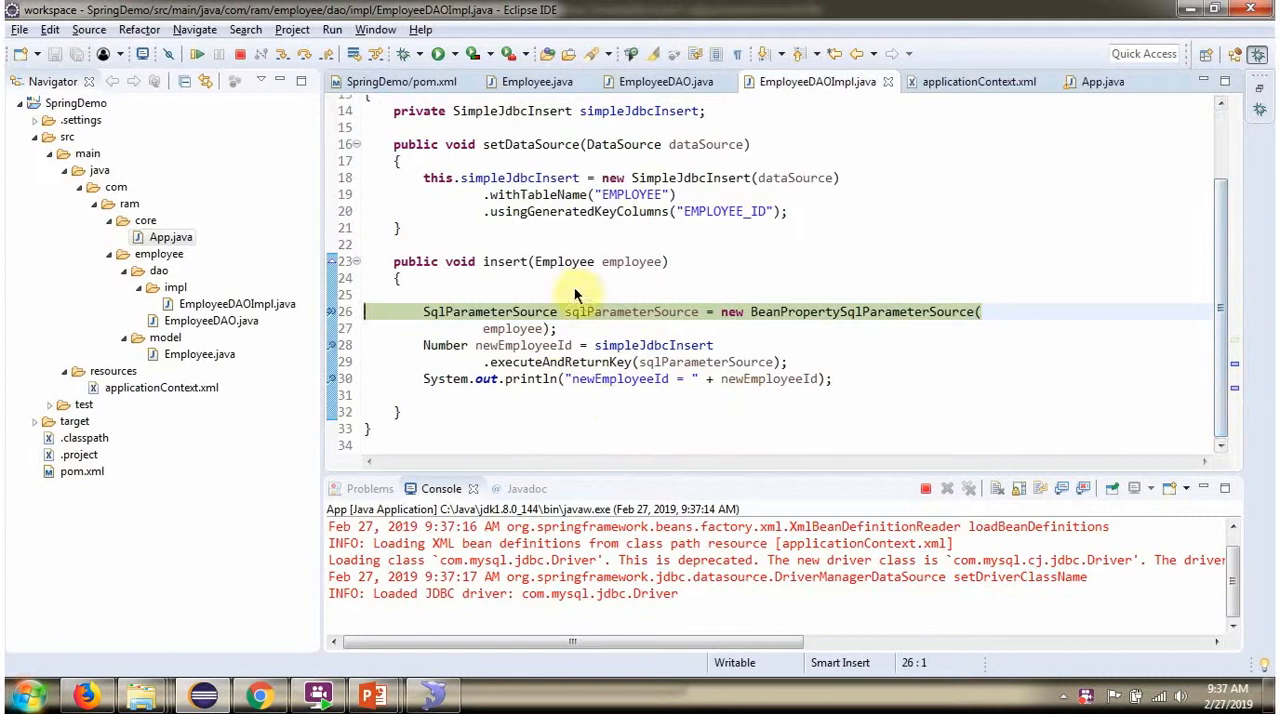
mouse_move(628, 261)
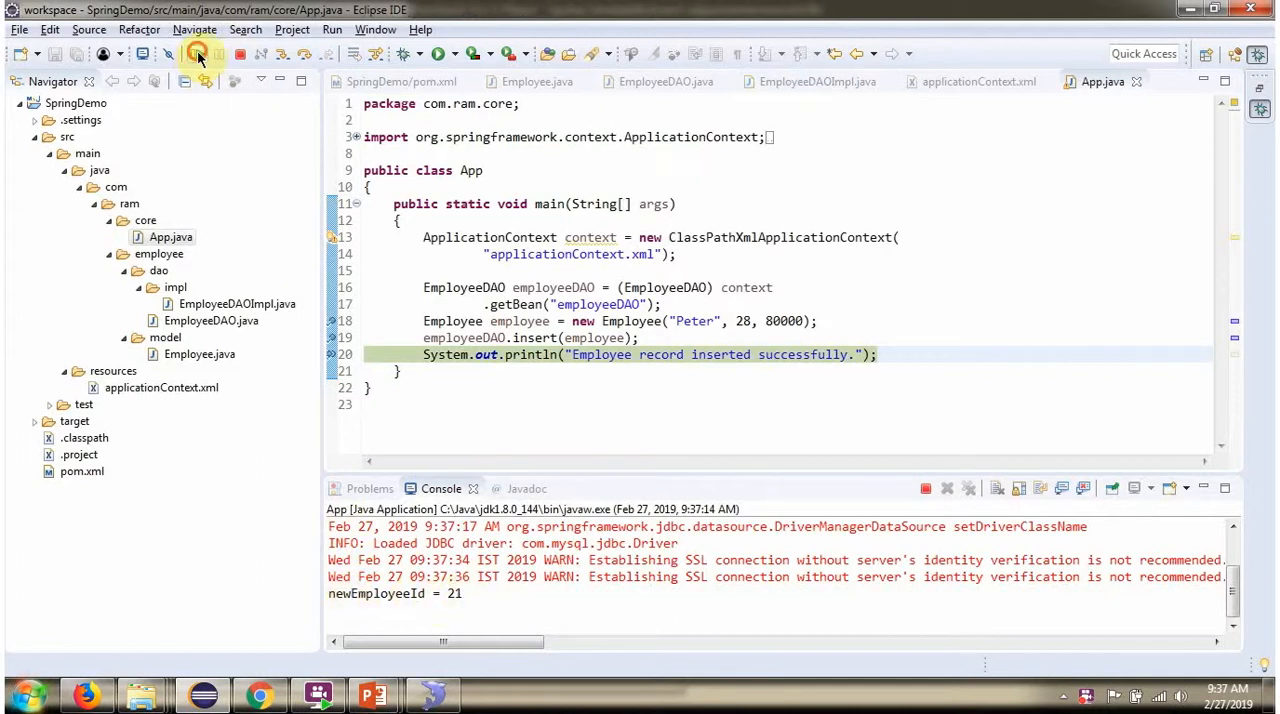
click(197, 54)
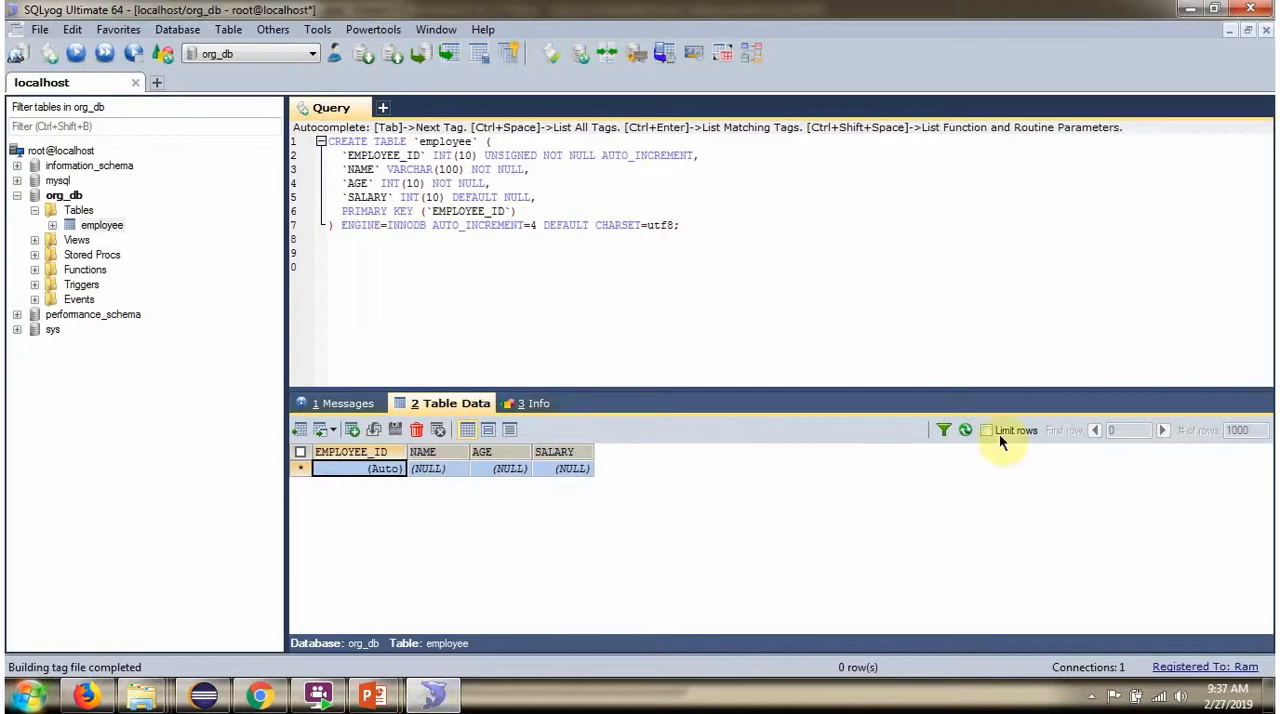
Refresh org_db.employee data and select the new row: 21, Peter, 28, 80000
click(965, 430)
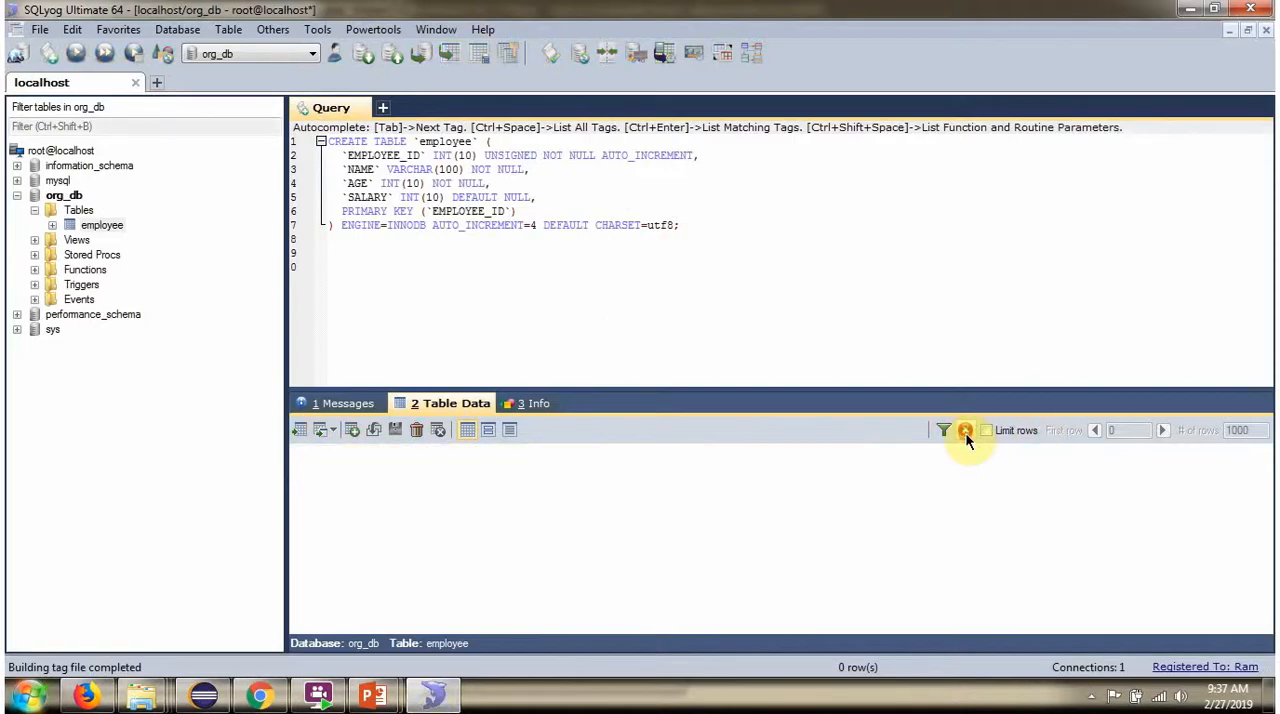
click(964, 430)
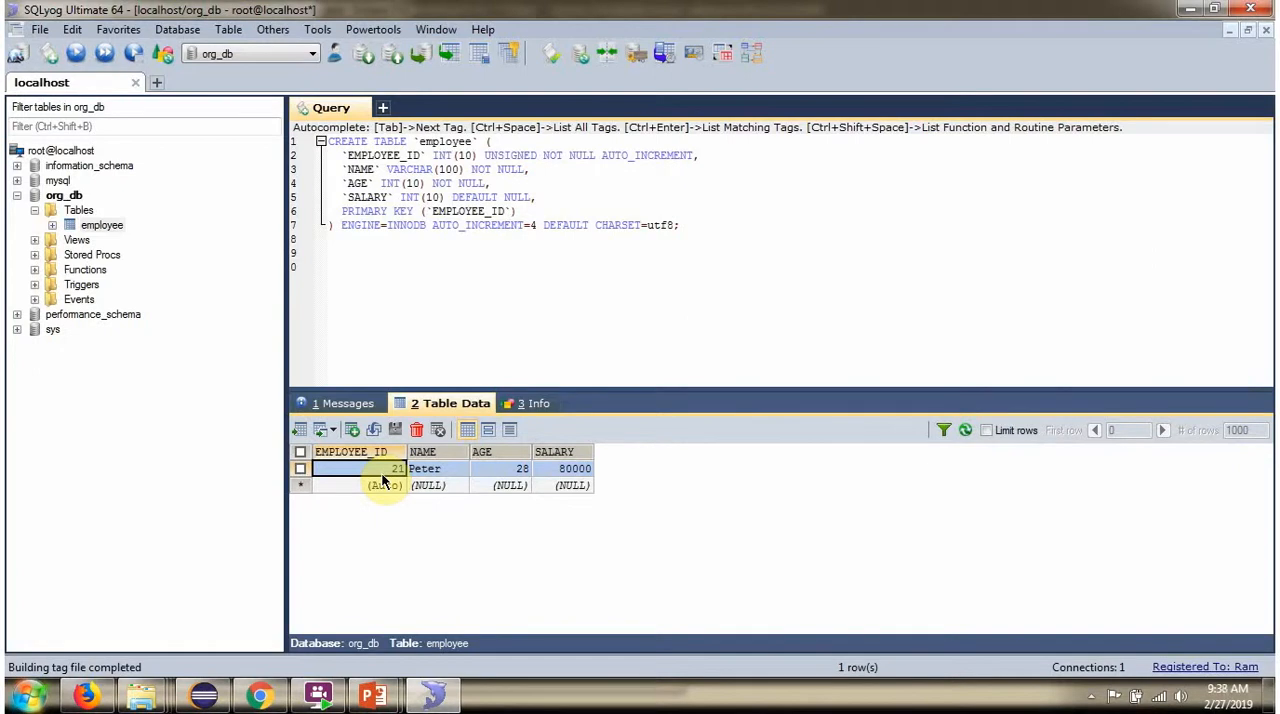
click(573, 468)
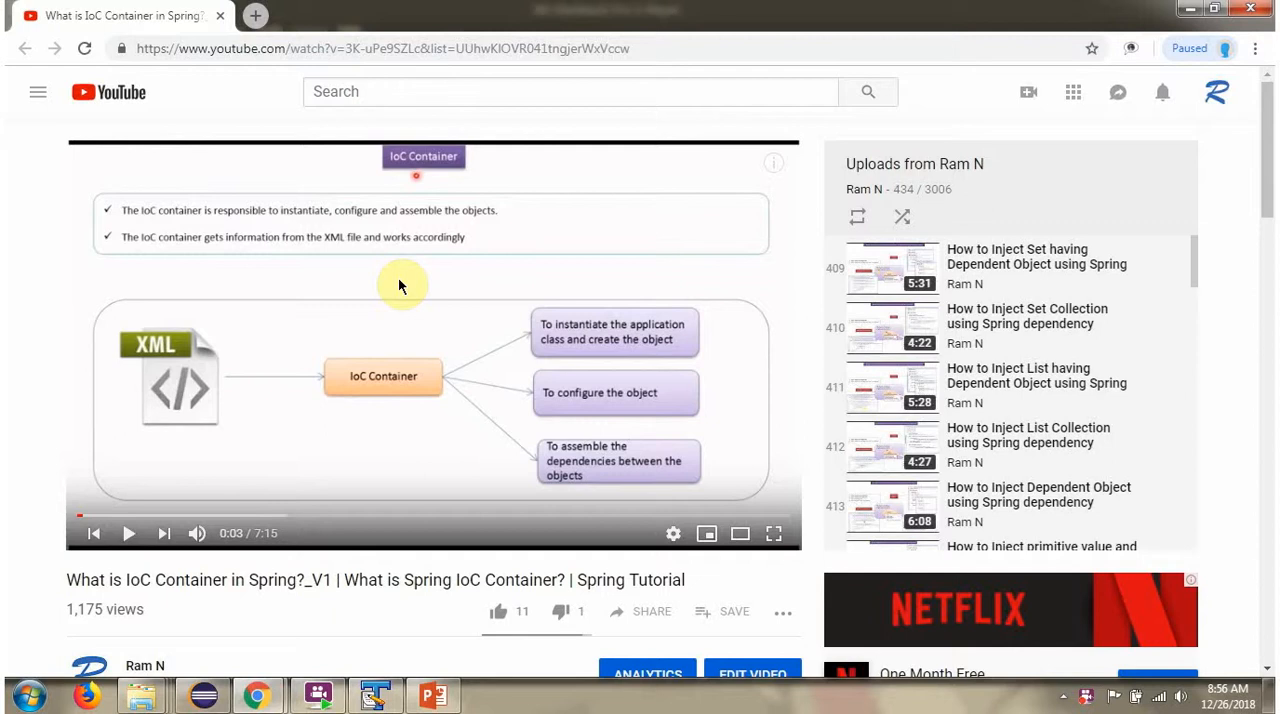
Expand the IoC Container video description showing source code, GitHub and Bitbucket links
scroll(down, 3)
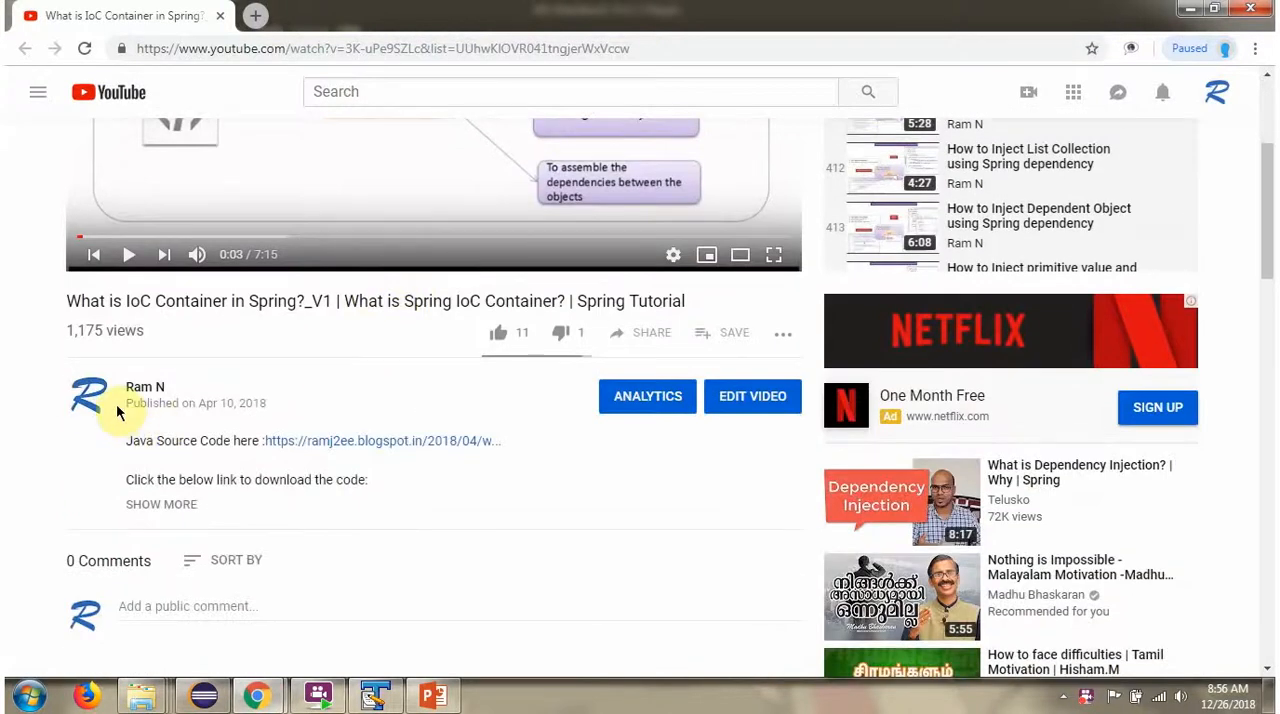
mouse_move(293, 530)
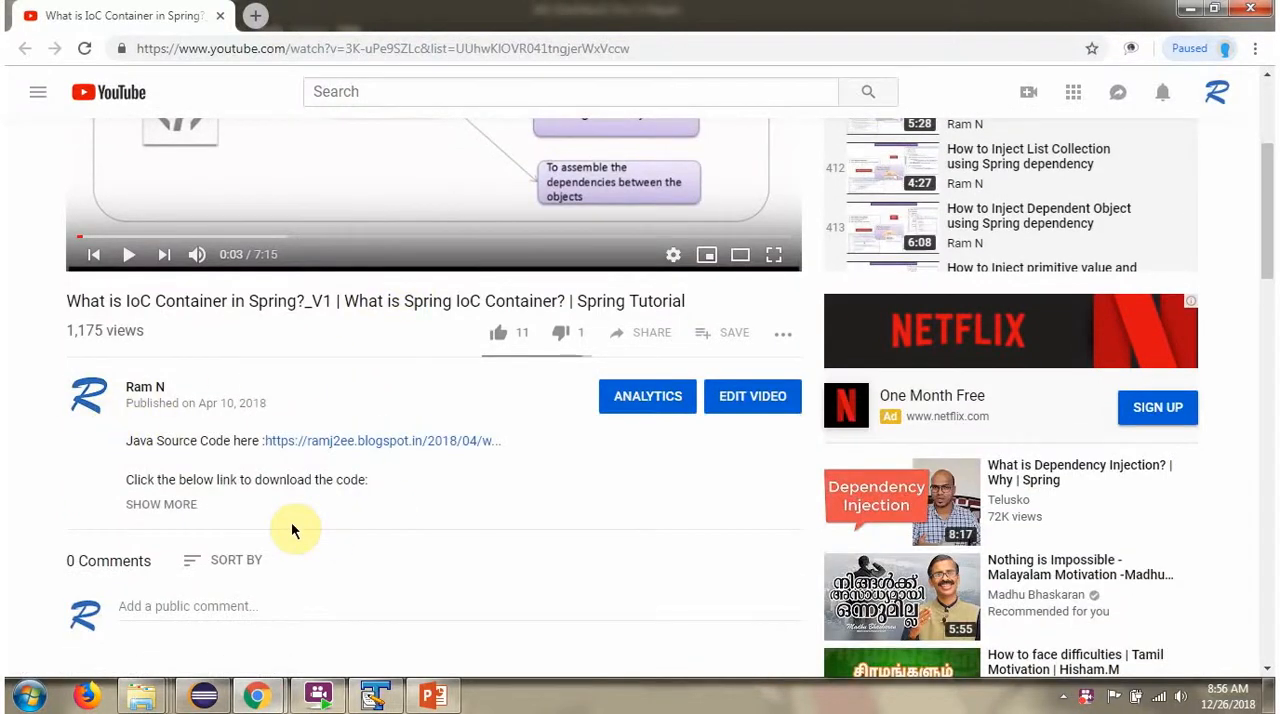
click(161, 504)
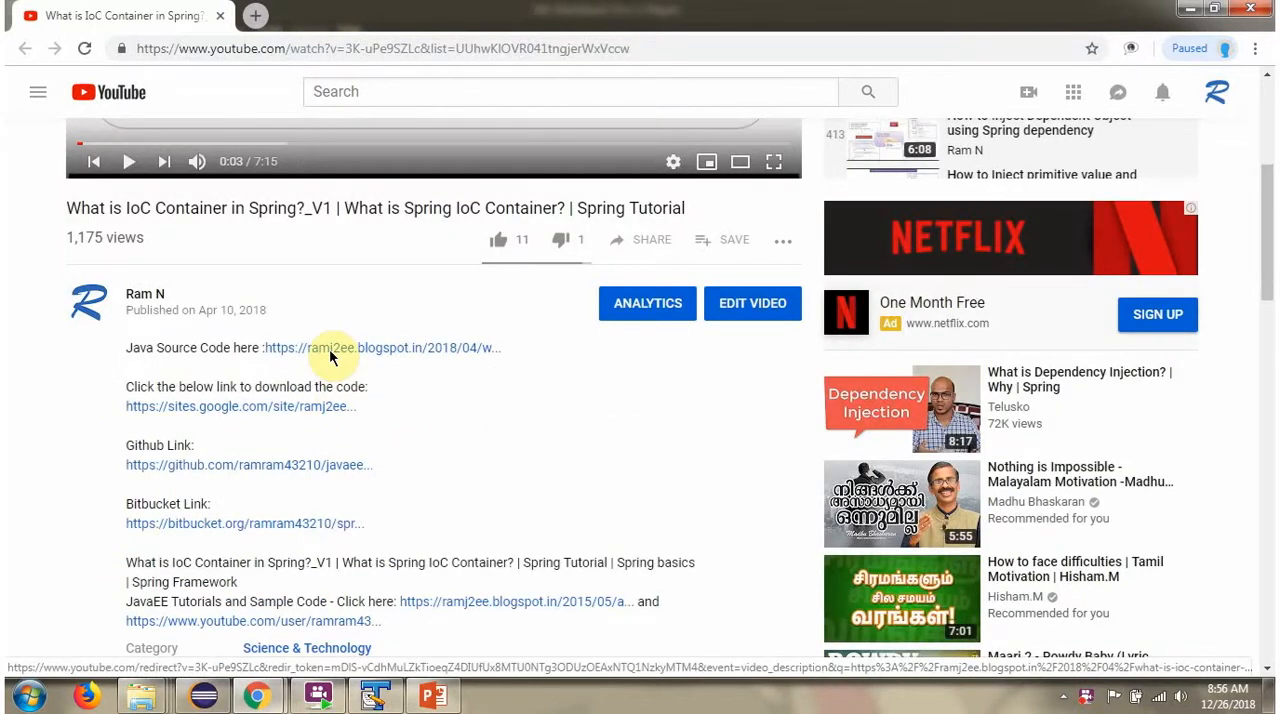
mouse_move(345, 523)
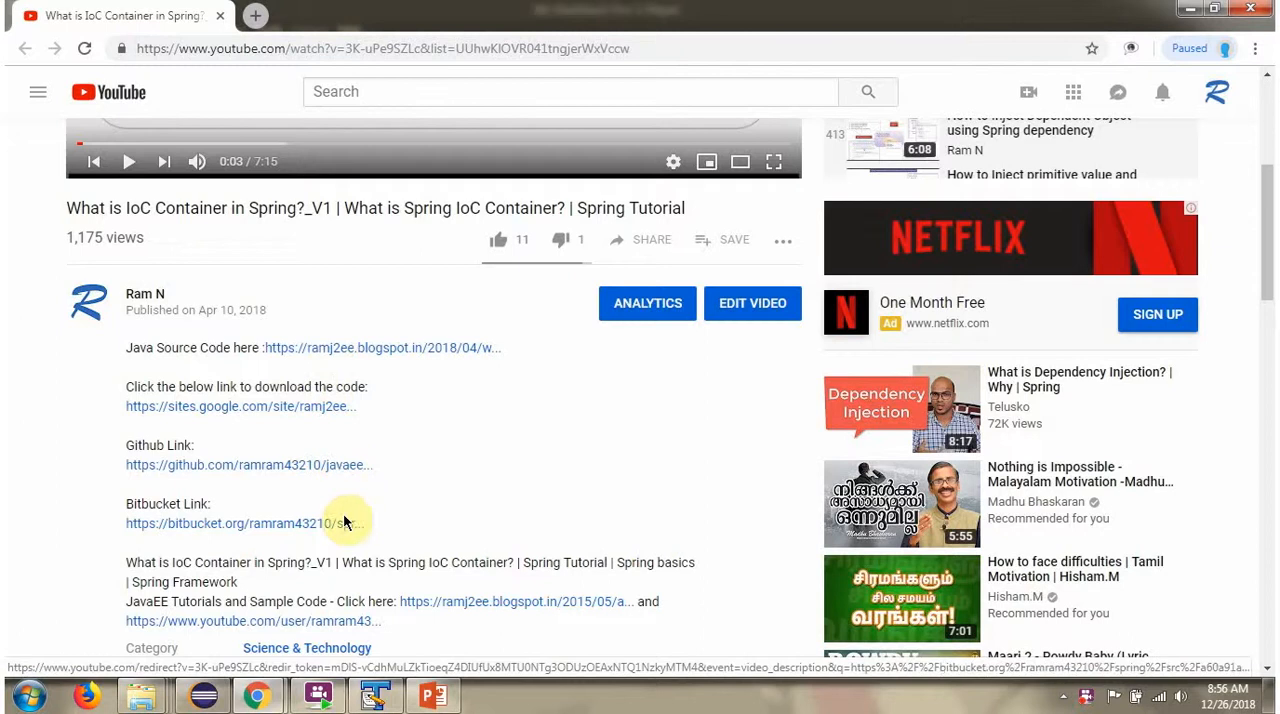